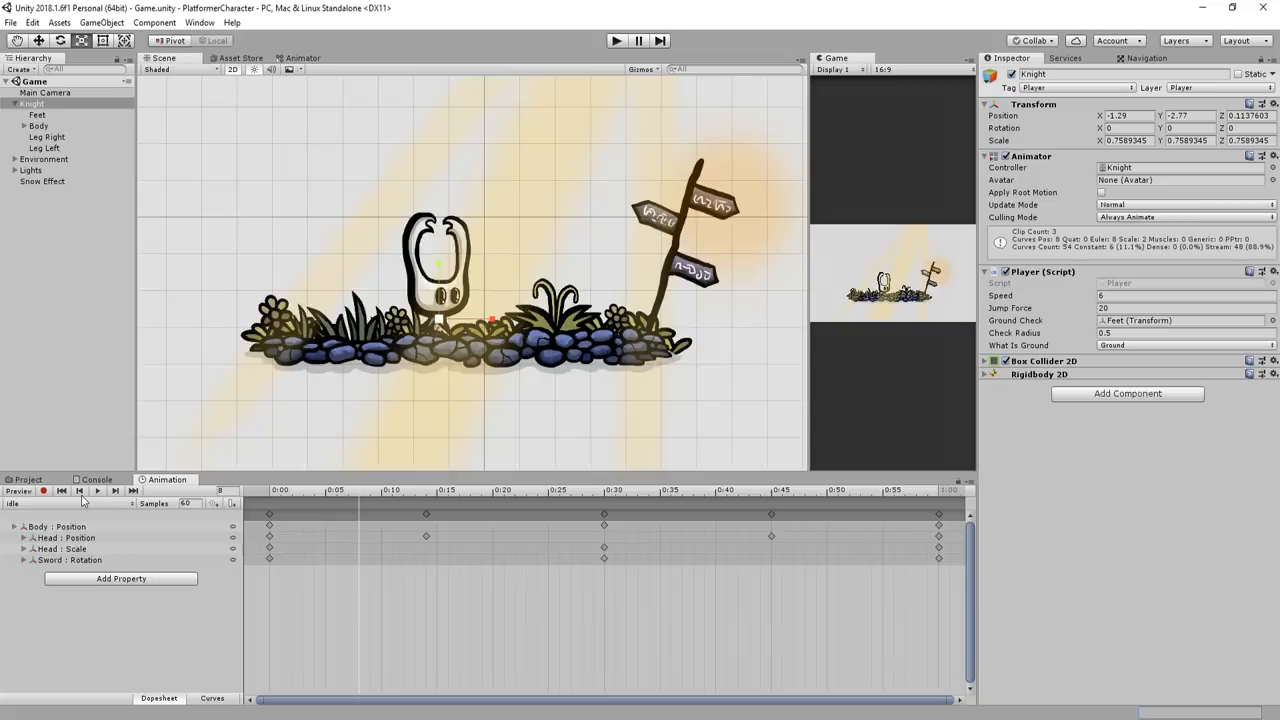
pyautogui.moveTo(72, 504)
pyautogui.write('la')
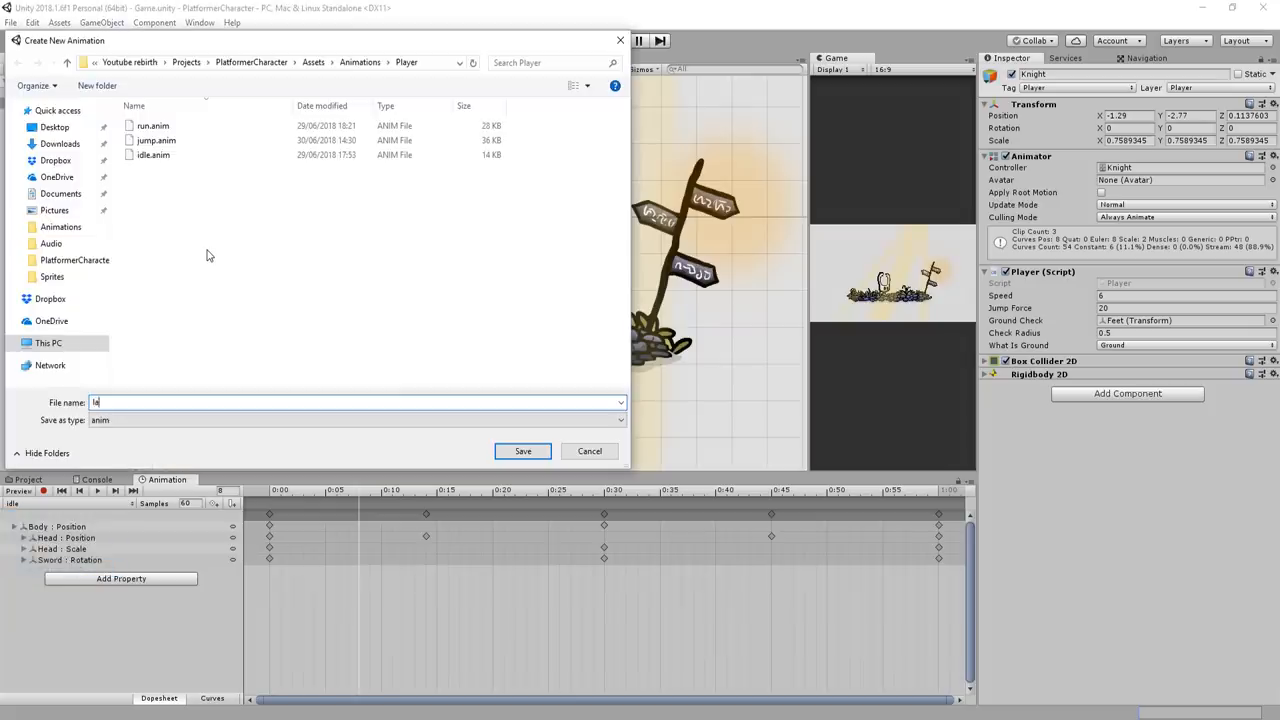
# Step: Save the land clip and wire animator transitions jump → land and land → run/idle
pyautogui.click(522, 452)
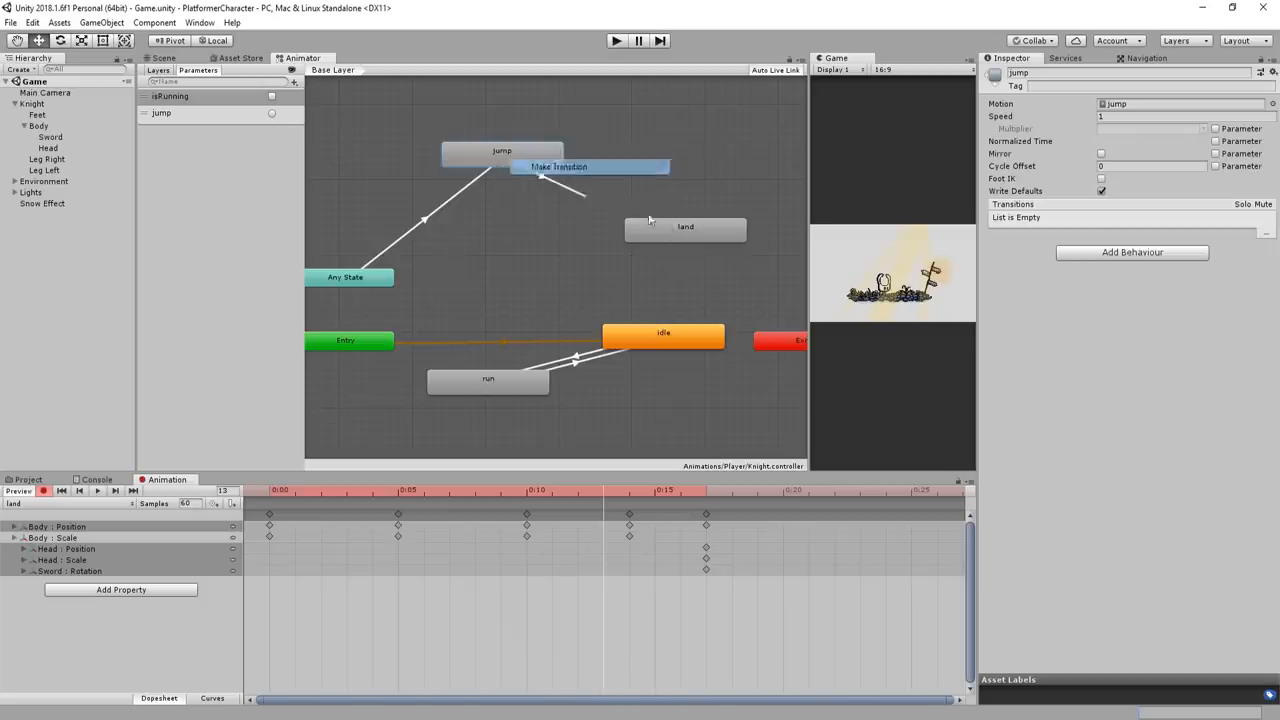
pyautogui.click(684, 228)
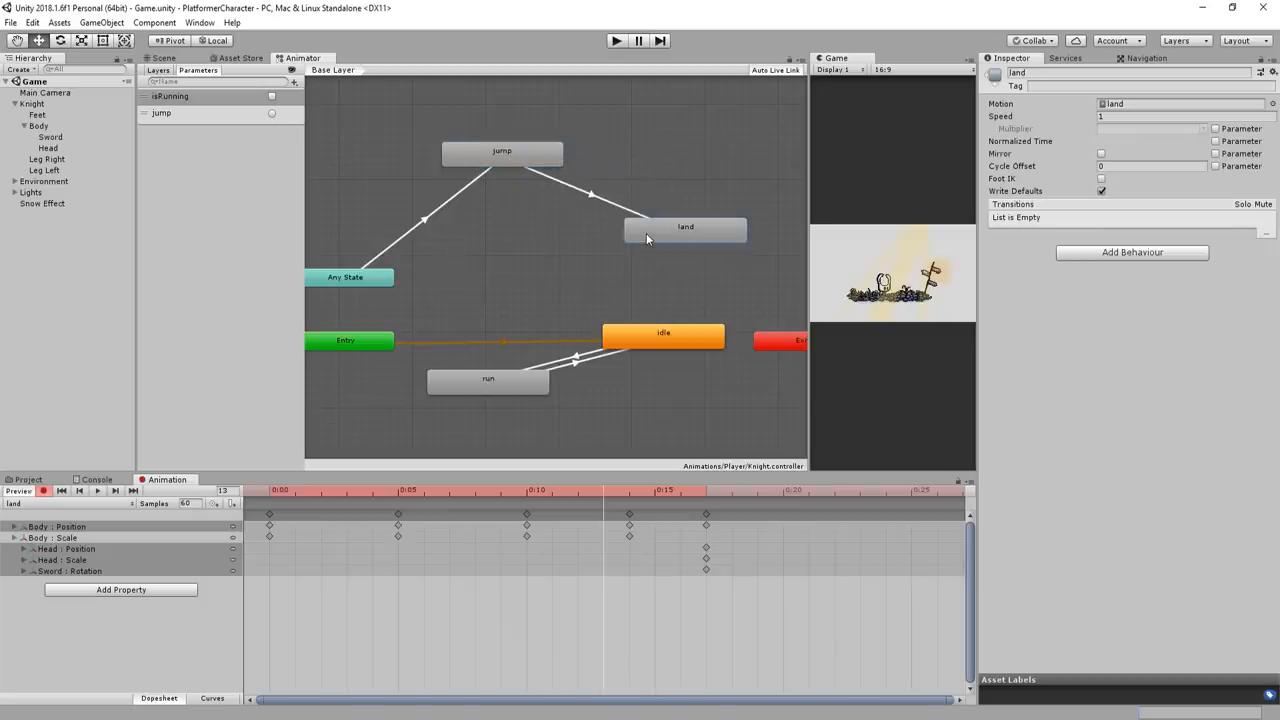
pyautogui.moveTo(664, 332); pyautogui.dragTo(678, 402)
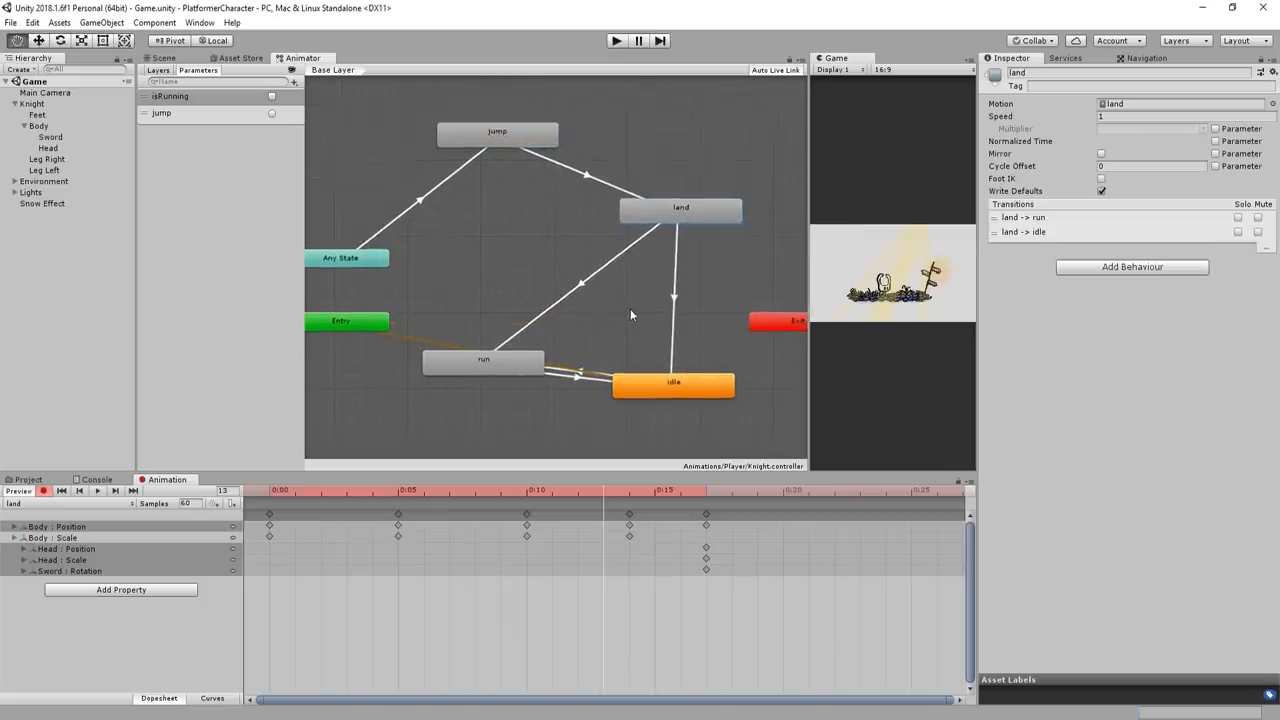
pyautogui.click(612, 40)
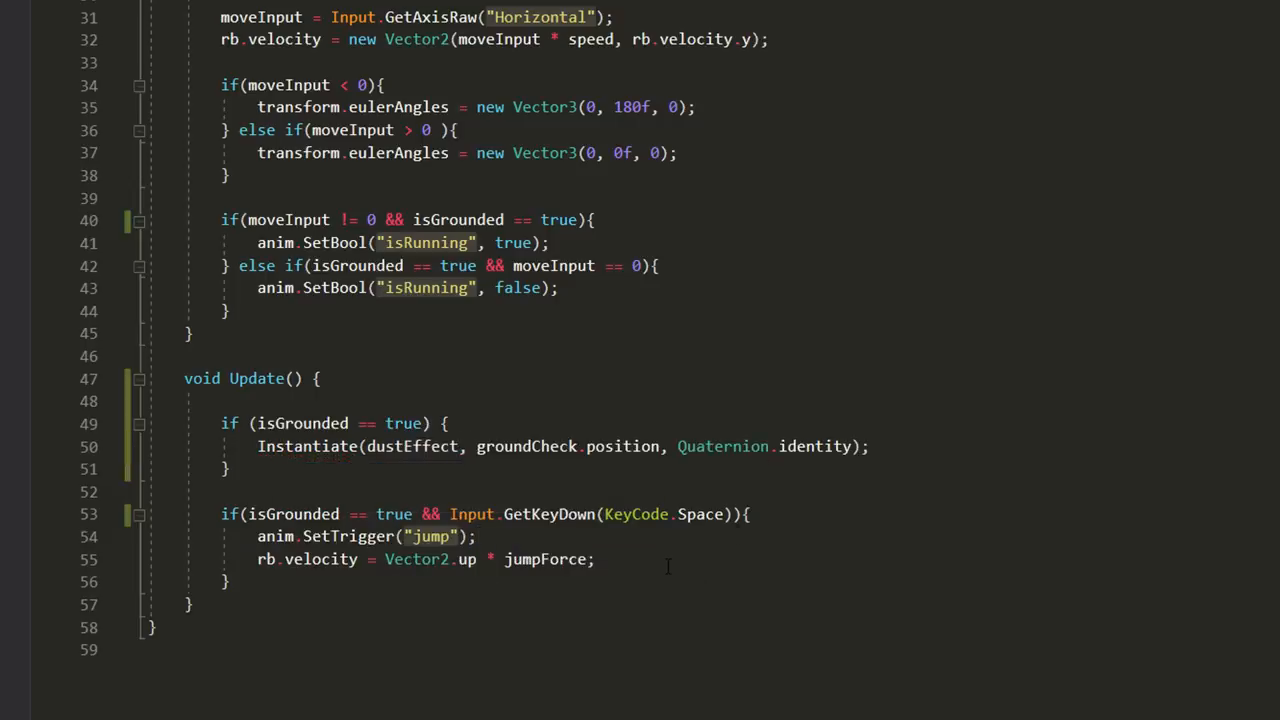
# Step: Declare private bool spawnDust and wrap the dust Instantiate in if (spawnDust == true), setting it false
pyautogui.scroll(3)
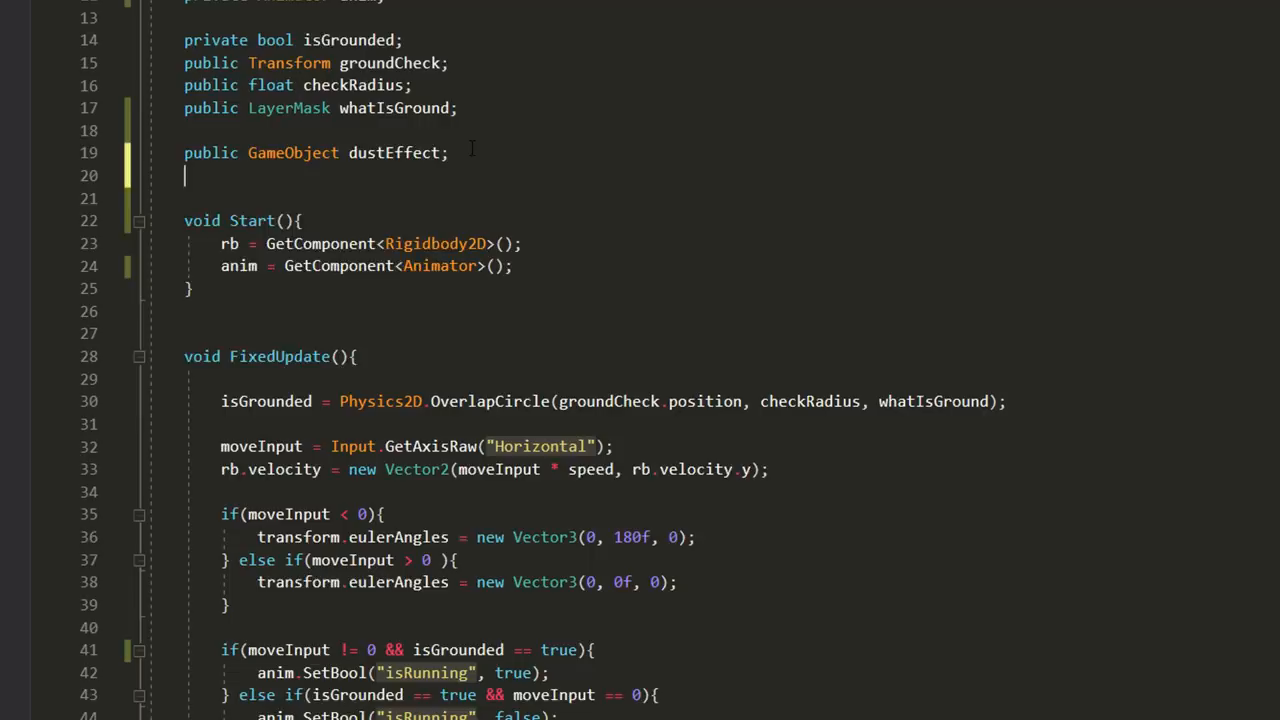
pyautogui.write('private bool spawnDust')
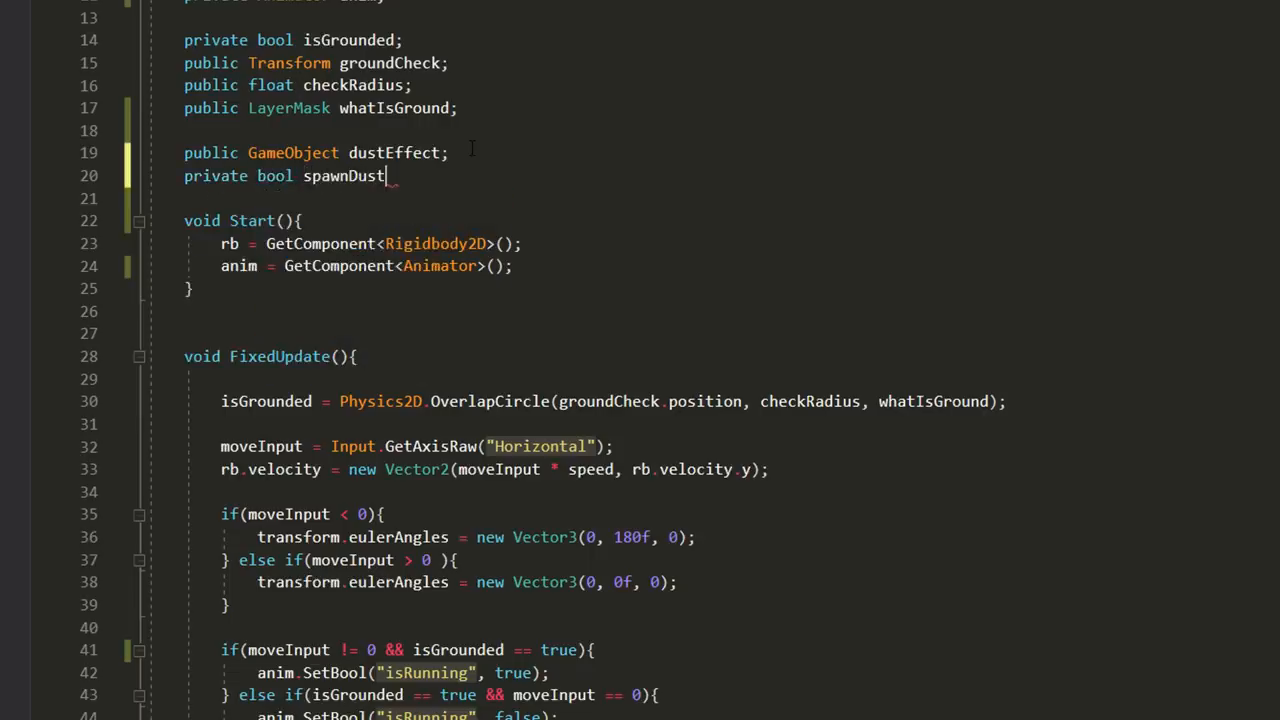
pyautogui.write(';')
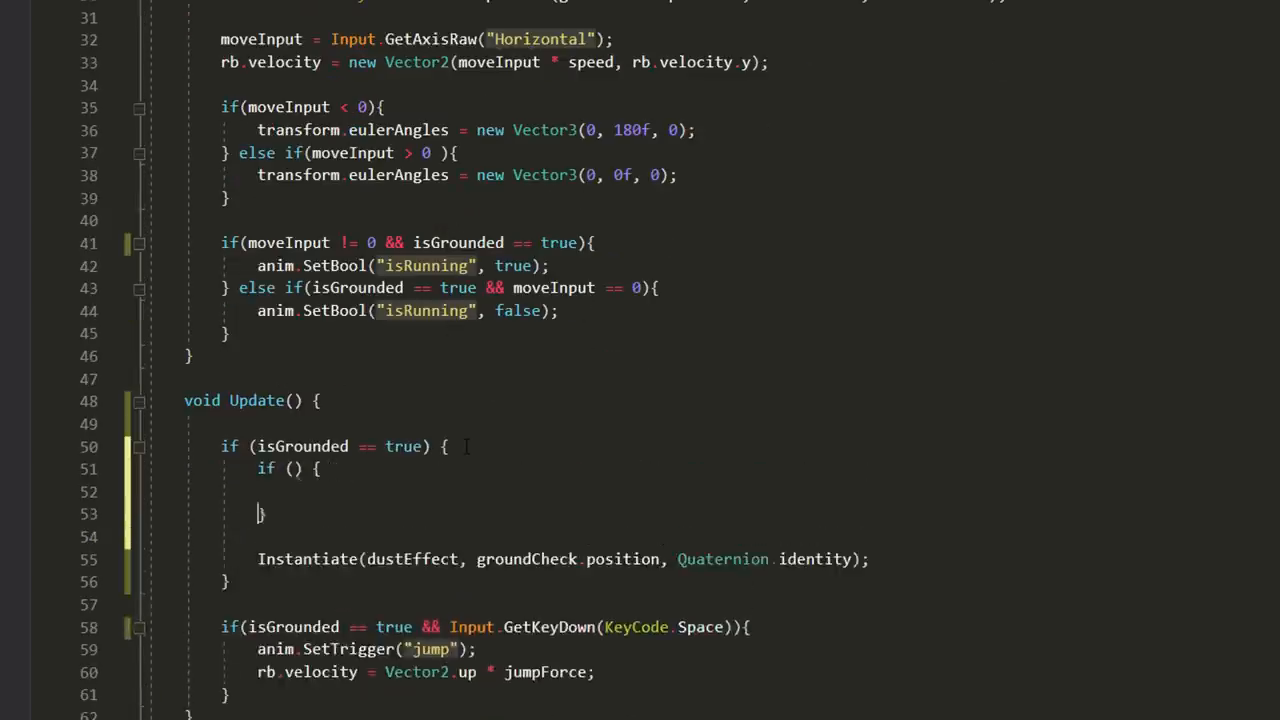
pyautogui.write('spawnDust == true')
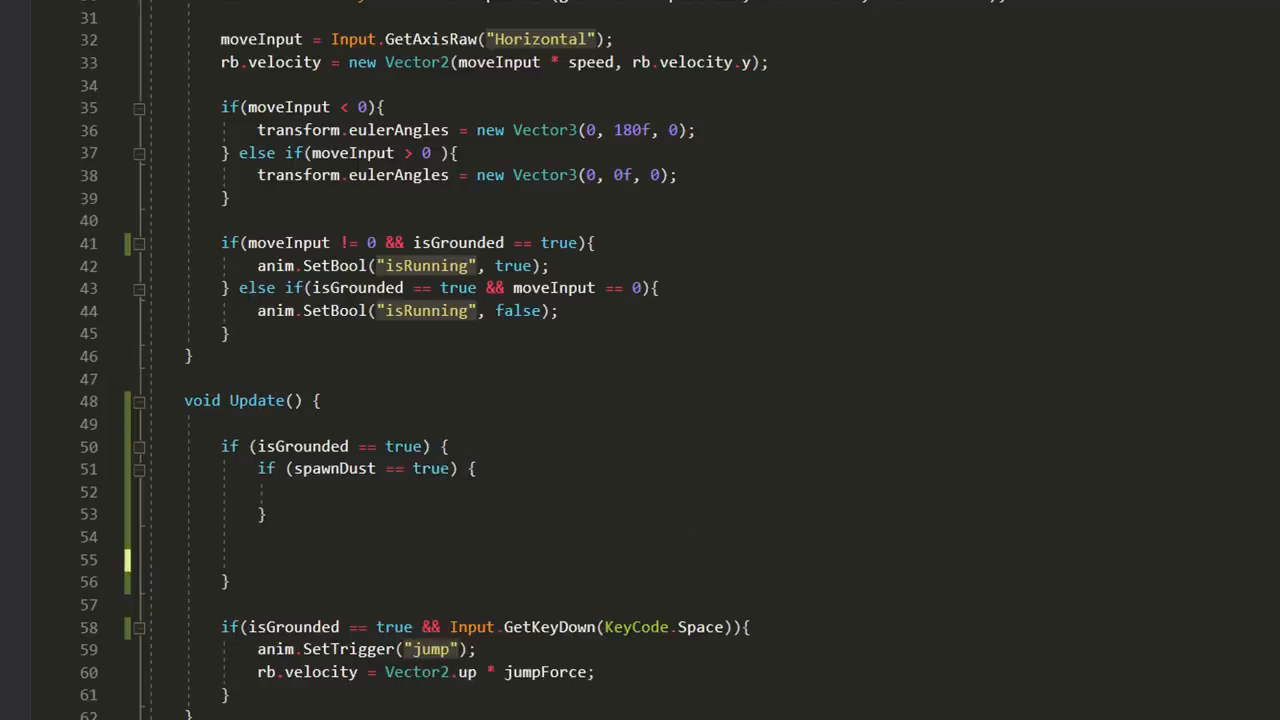
pyautogui.write('Instantiate(dustEffect, groundCheck.position, Quaternion.identity);')
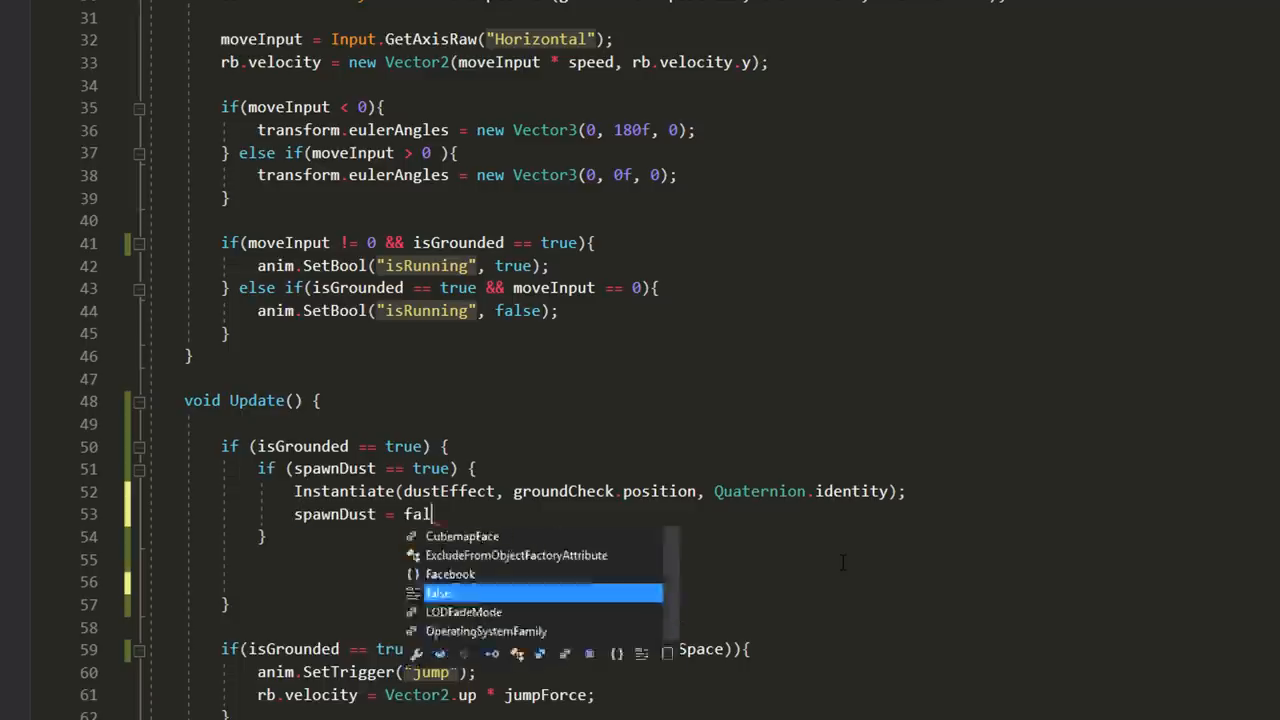
pyautogui.write('se;')
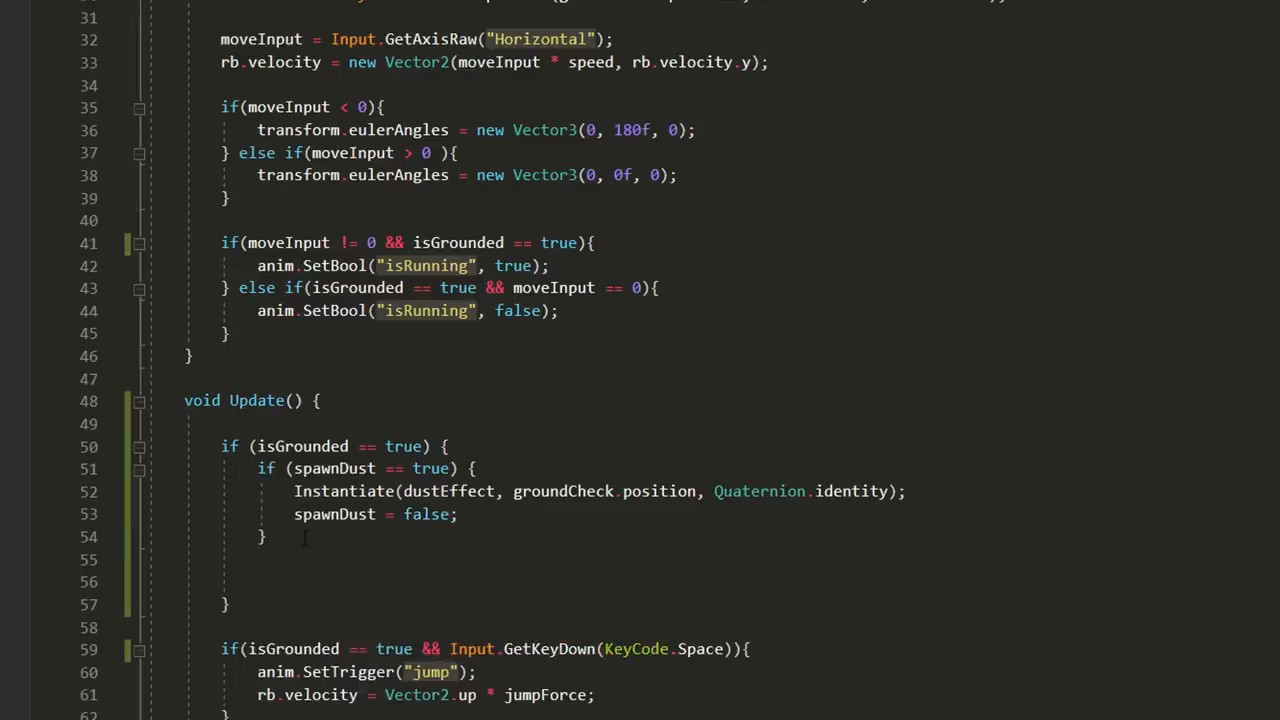
# Step: Add an else branch to the grounded check that sets spawnDust = true while airborne
pyautogui.moveTo(294, 468); pyautogui.dragTo(264, 536)
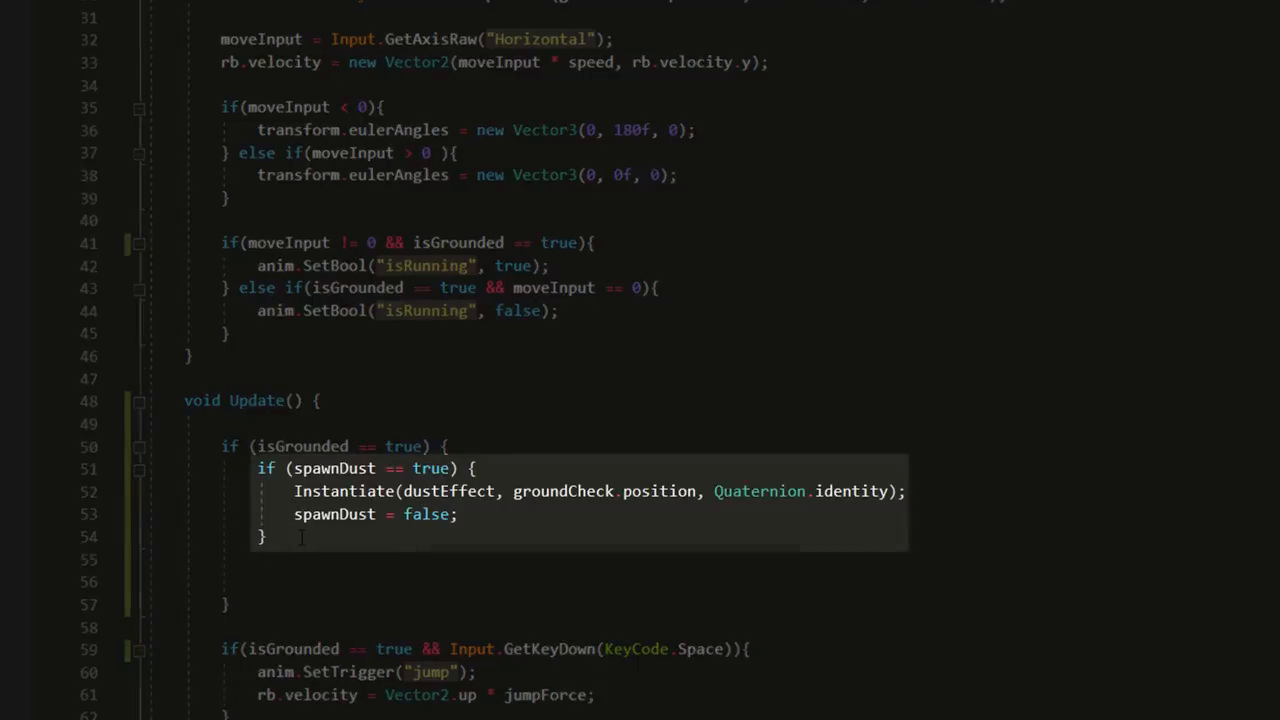
pyautogui.click(266, 536)
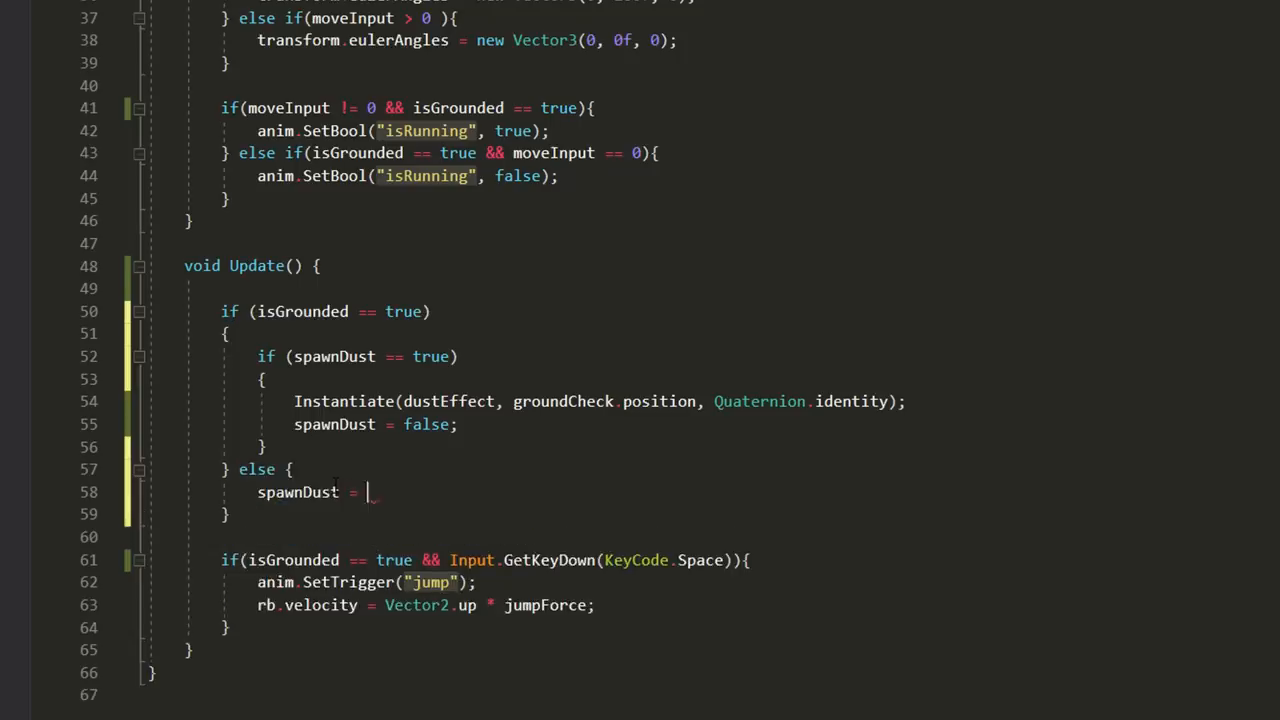
pyautogui.write('true;')
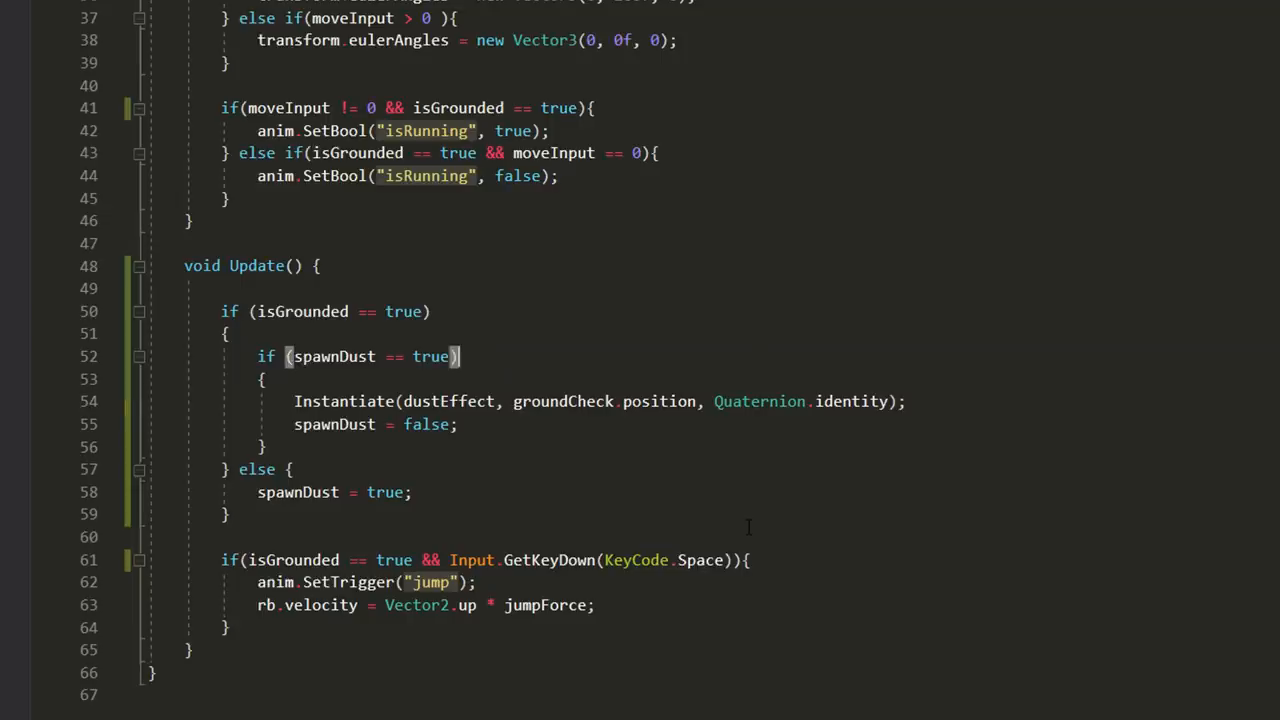
pyautogui.moveTo(748, 528)
pyautogui.write('if (m) {')
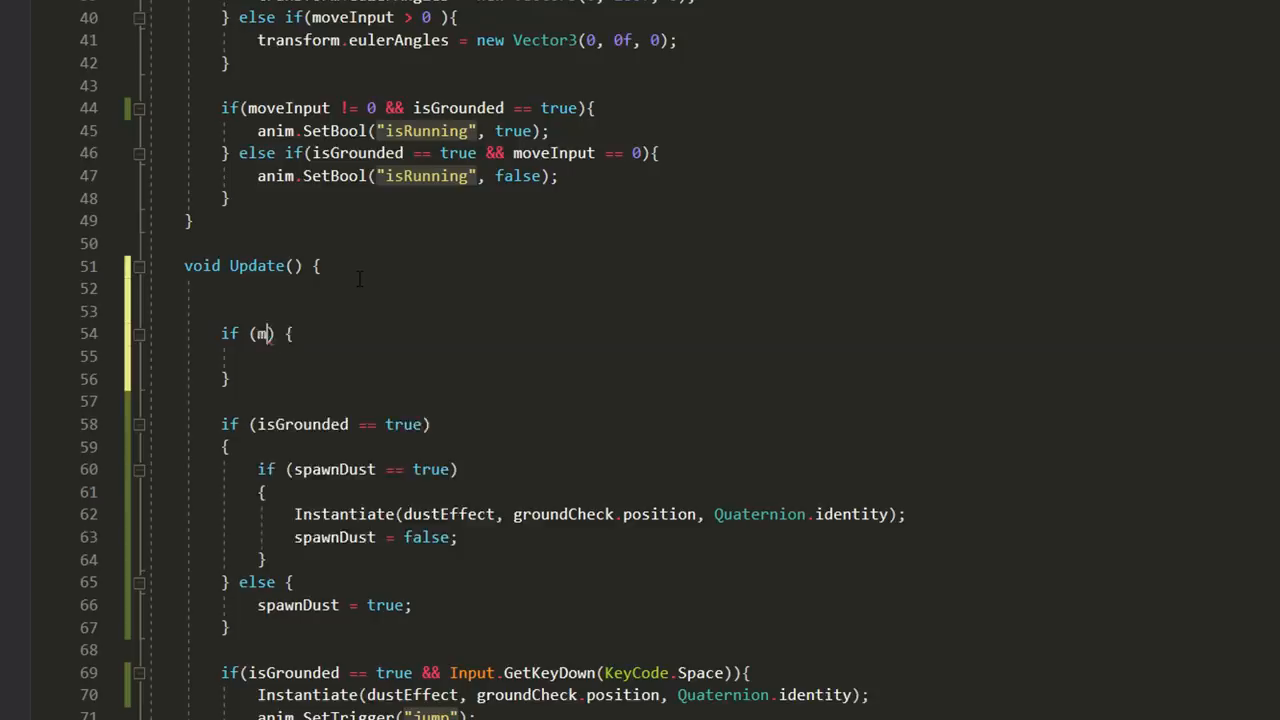
# Step: Add an if (moveInput != 0) block in Update and Destroy(gameObject, 5f) in the Destroyer's Start
pyautogui.write('oveInput != 0')
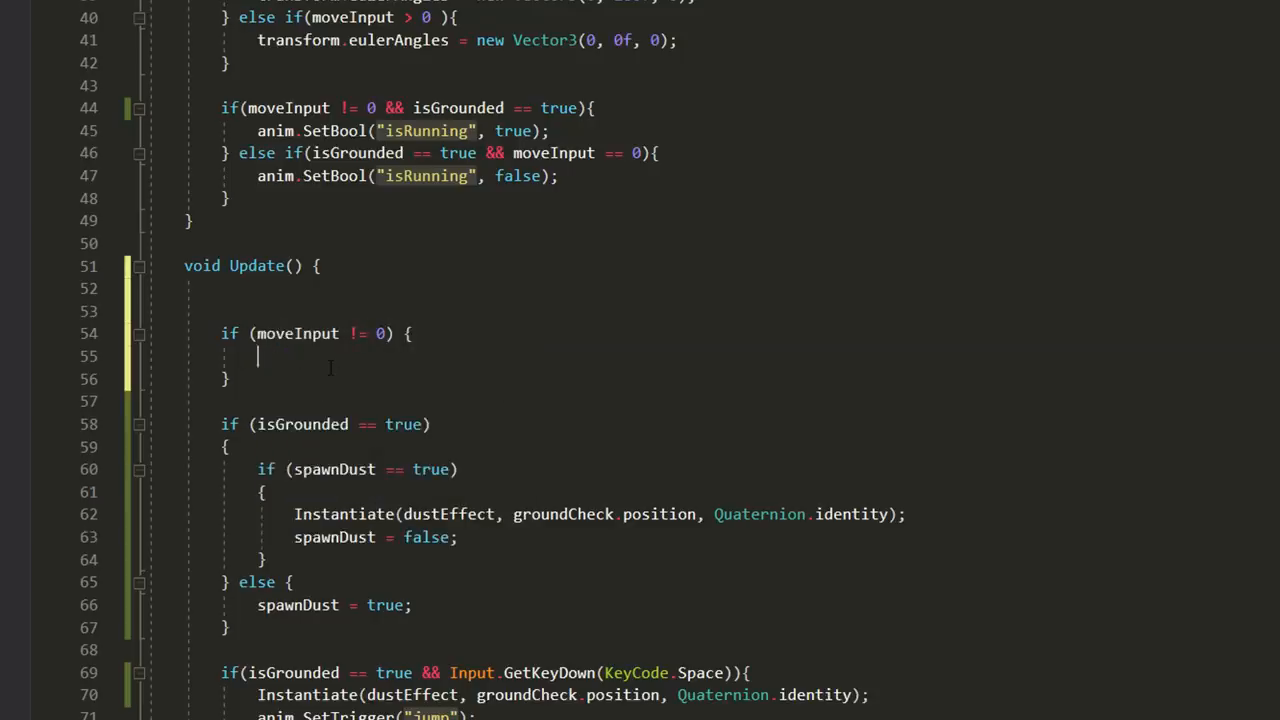
pyautogui.write('if () {')
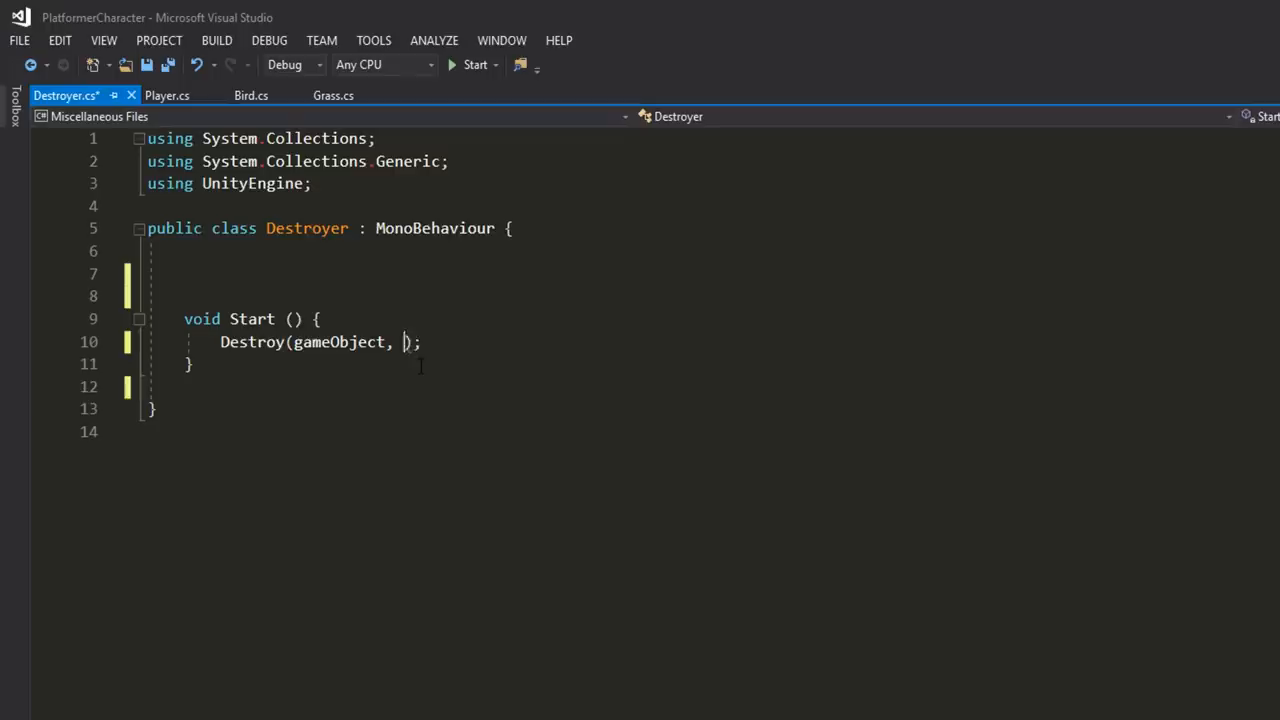
pyautogui.write('5f')
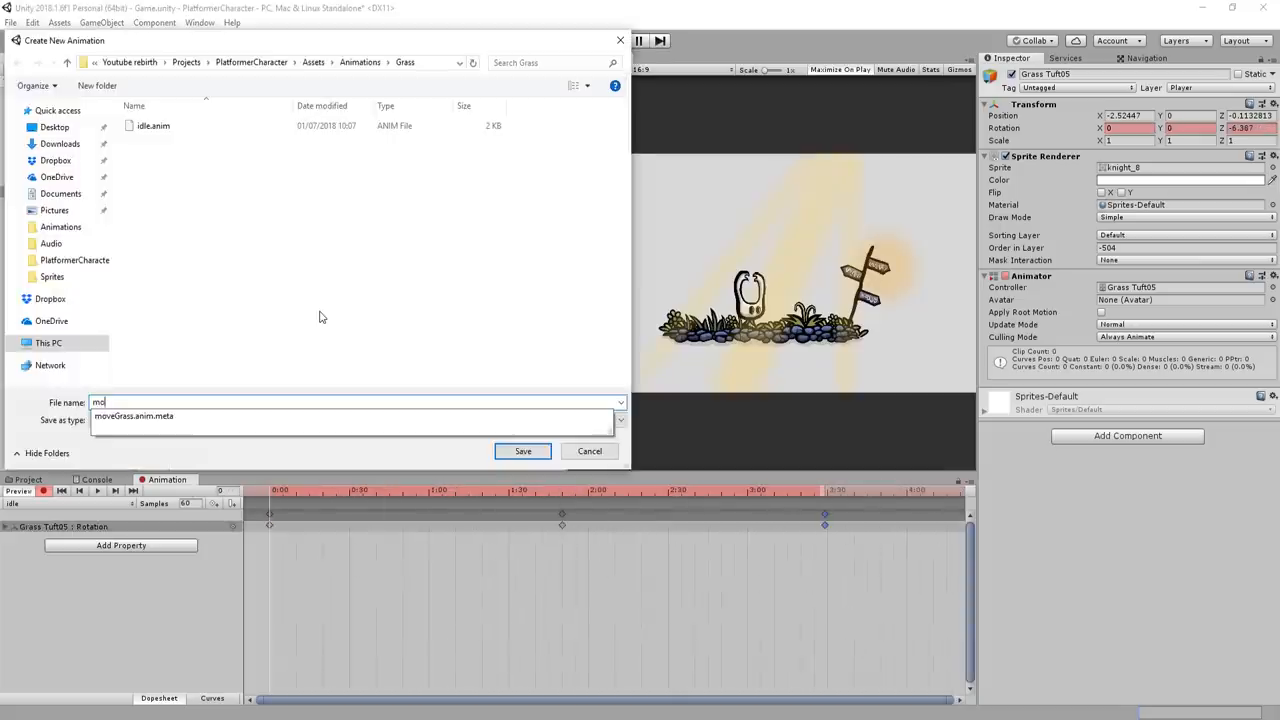
# Step: Save the grass movement clip and give the grass tufts a Box Collider 2D with Is Trigger enabled
pyautogui.click(522, 452)
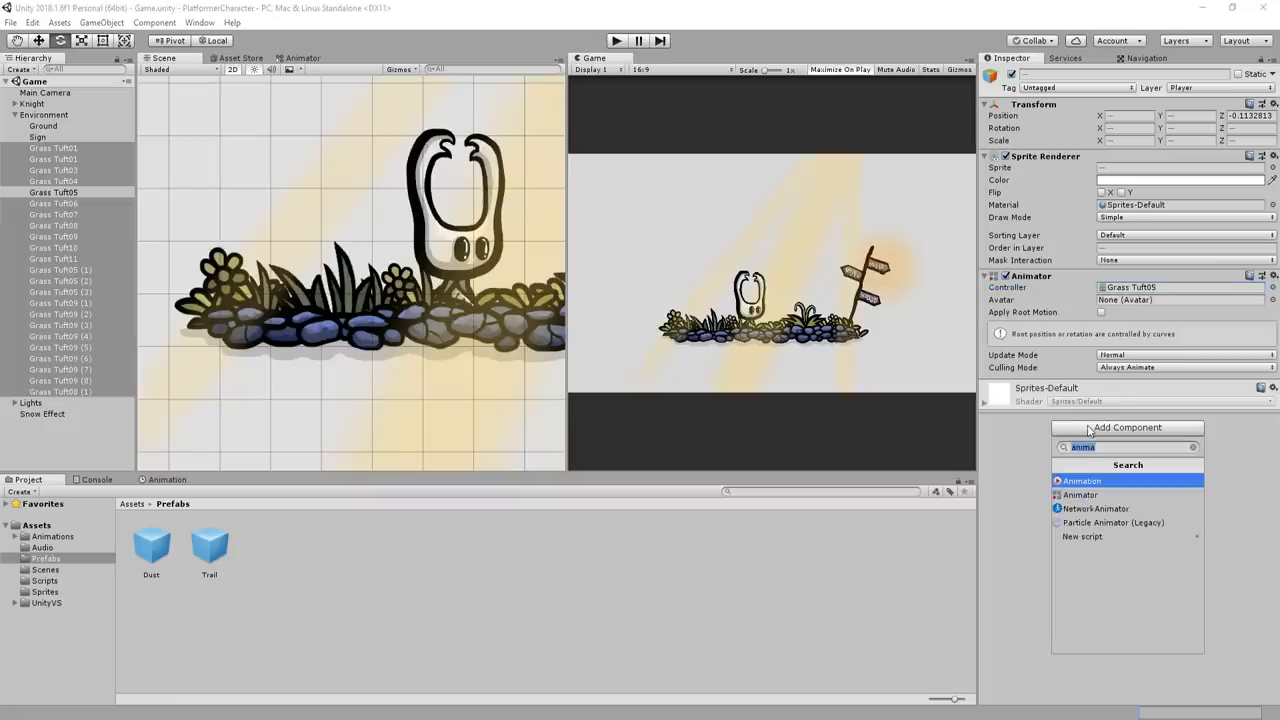
pyautogui.click(1080, 496)
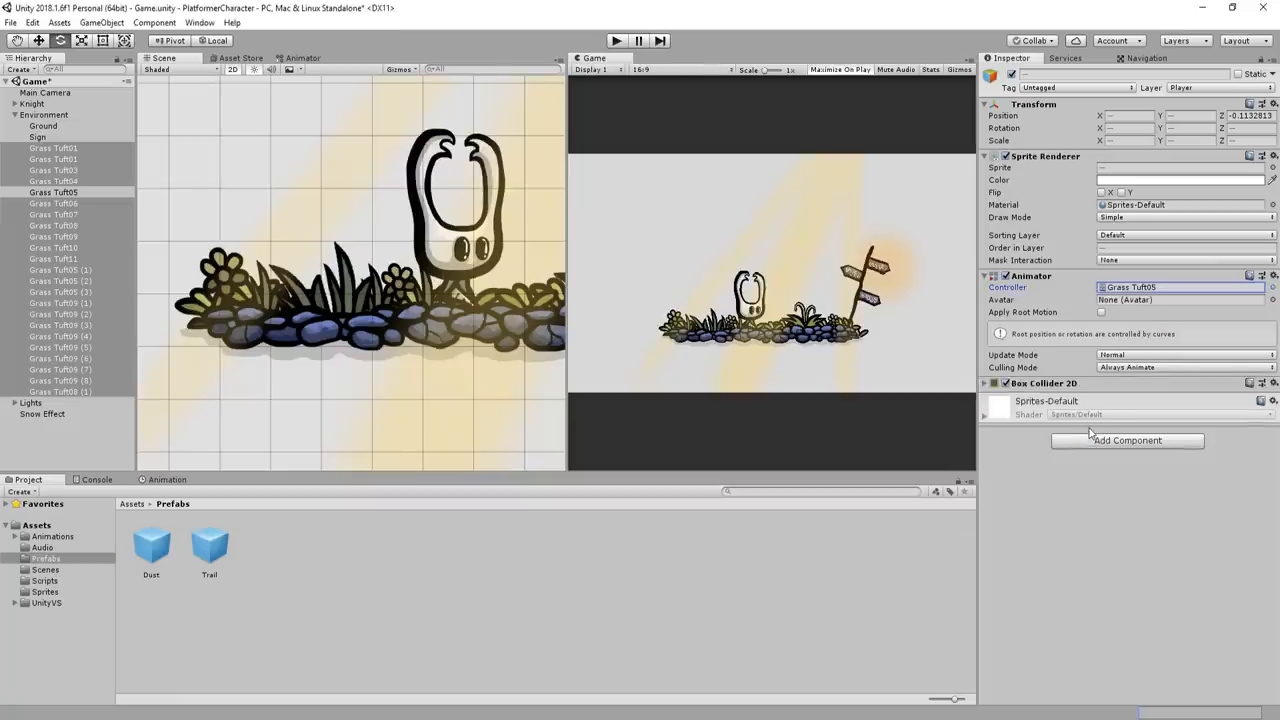
pyautogui.click(1096, 428)
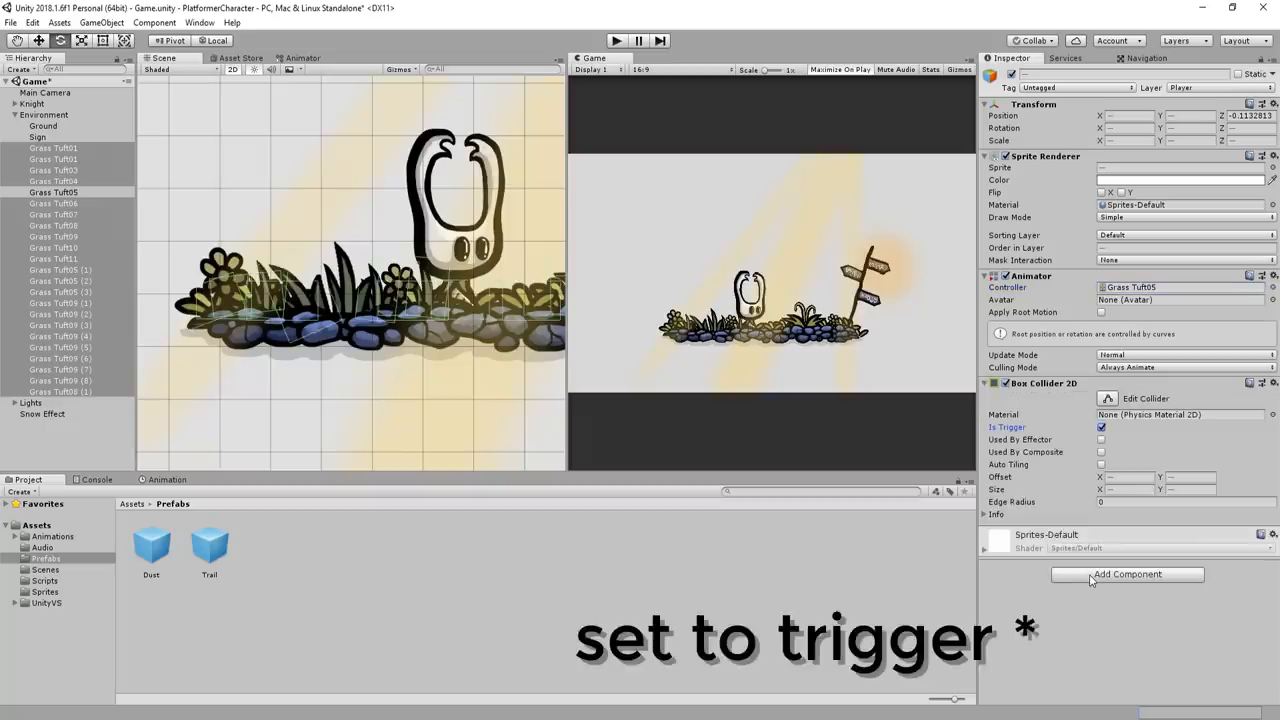
pyautogui.click(1126, 574)
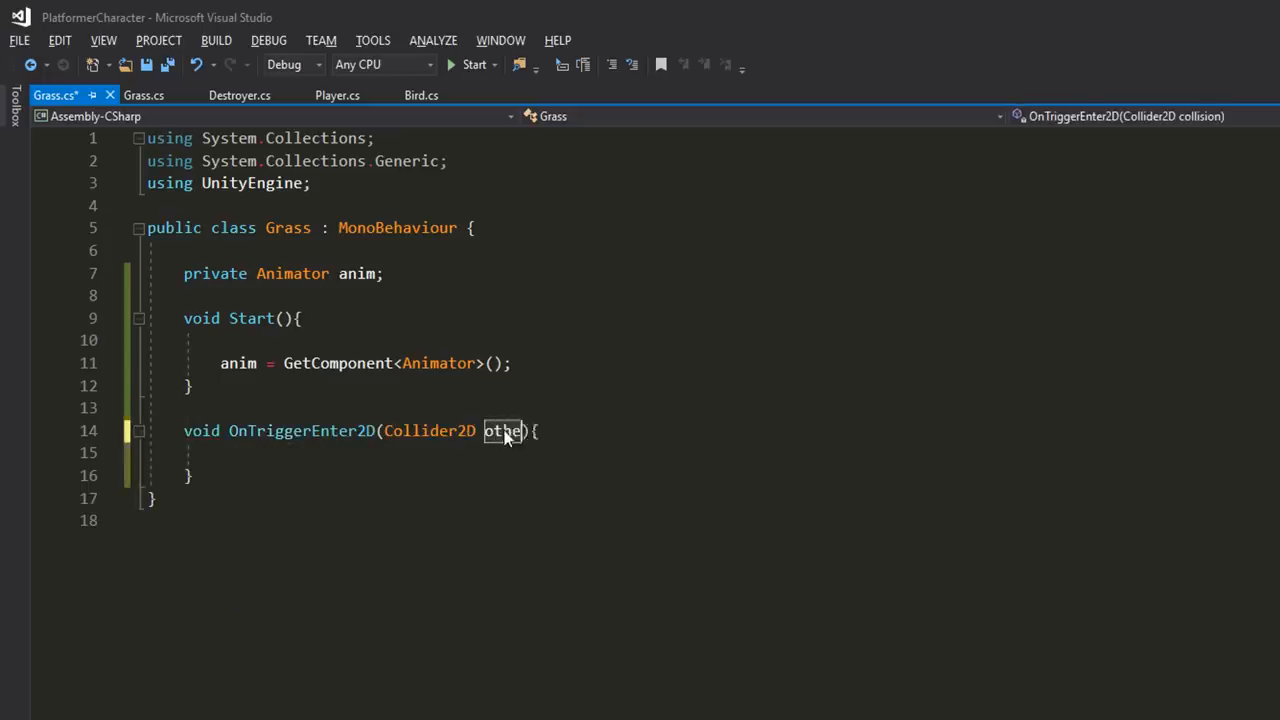
# Step: Fill OnTriggerEnter2D with if (other.CompareTag("Player")) anim.SetTrigger("move")
pyautogui.write('ri')
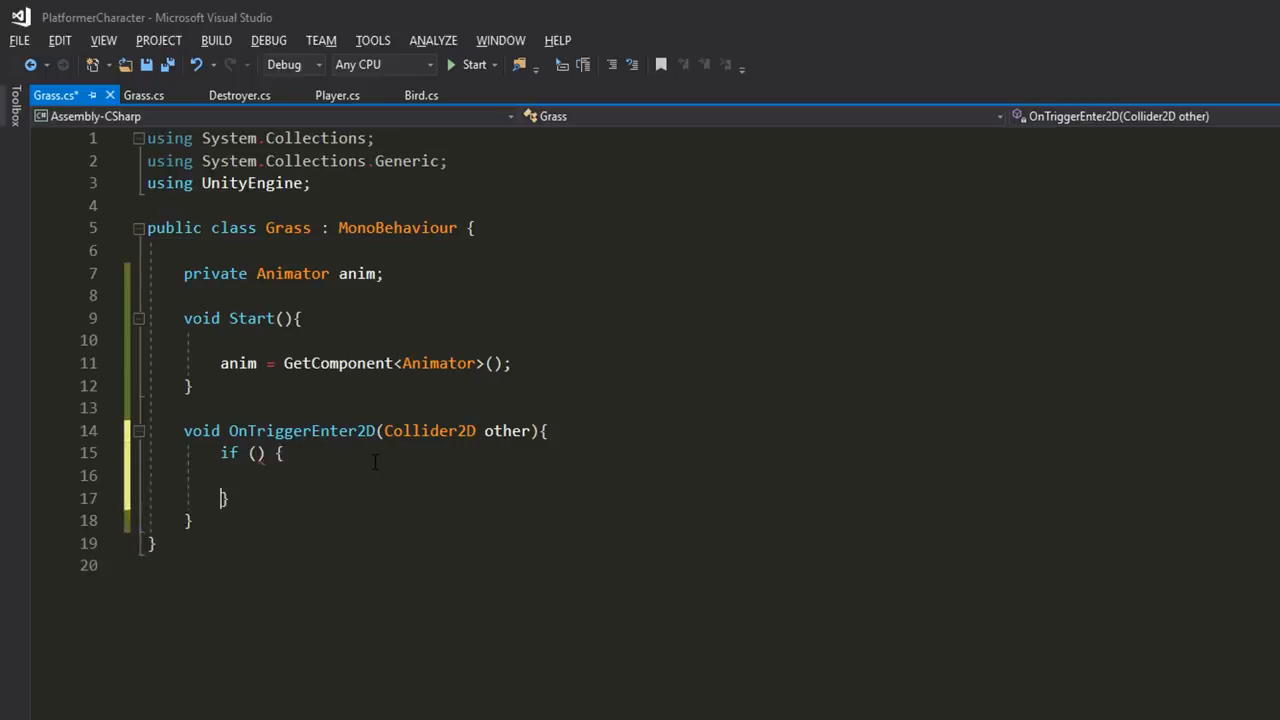
pyautogui.write('other.CompareTag("P"')
pyautogui.click(704, 476)
pyautogui.write('anim.SetTrigger();')
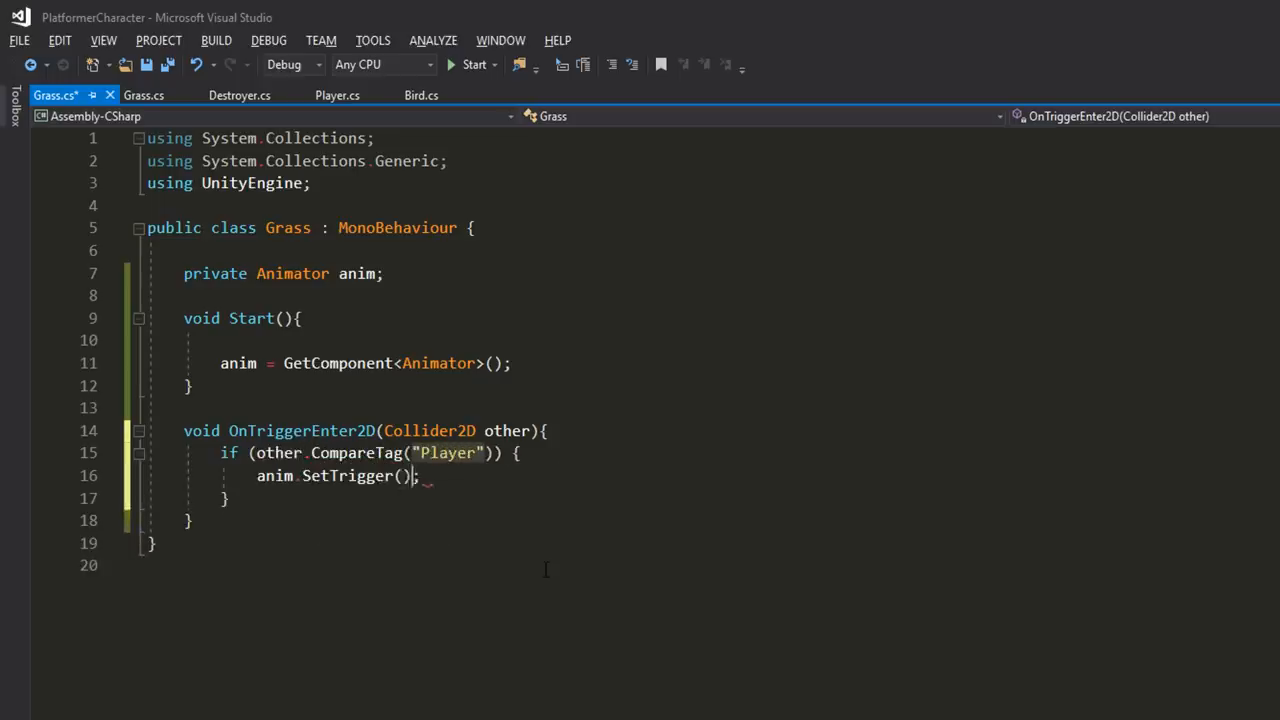
pyautogui.write('"move"')
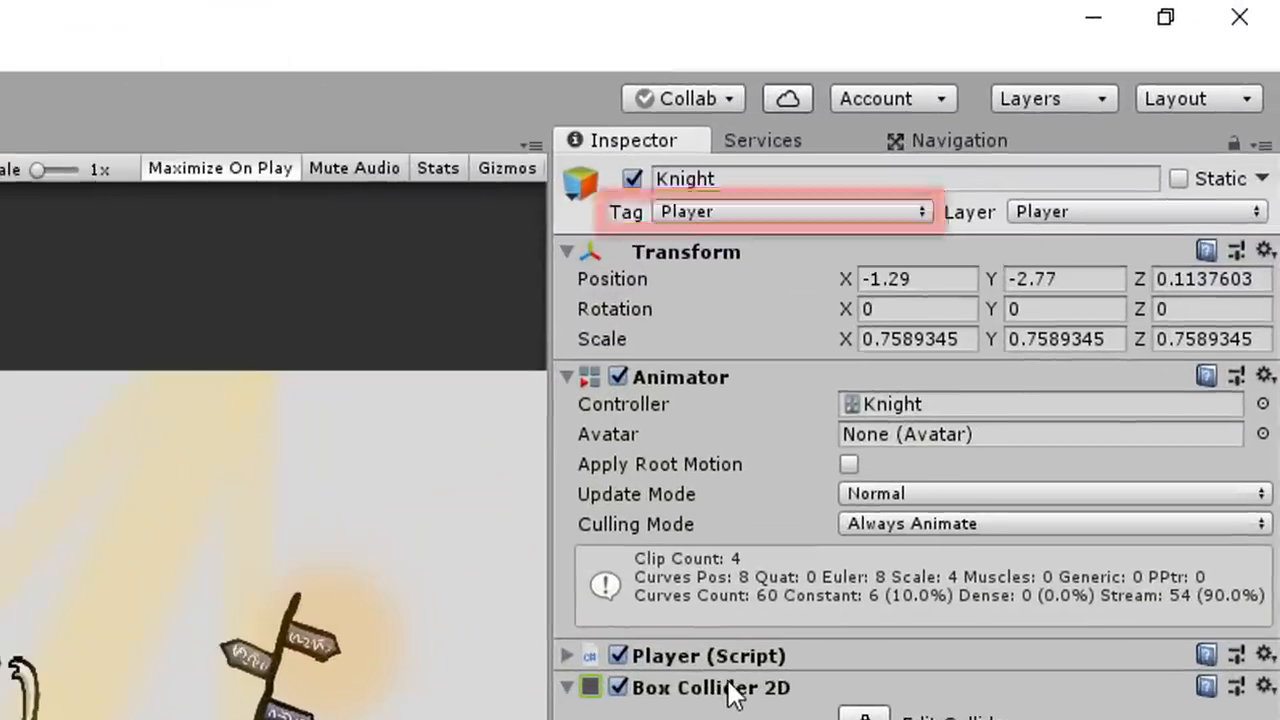
pyautogui.scroll(-3)
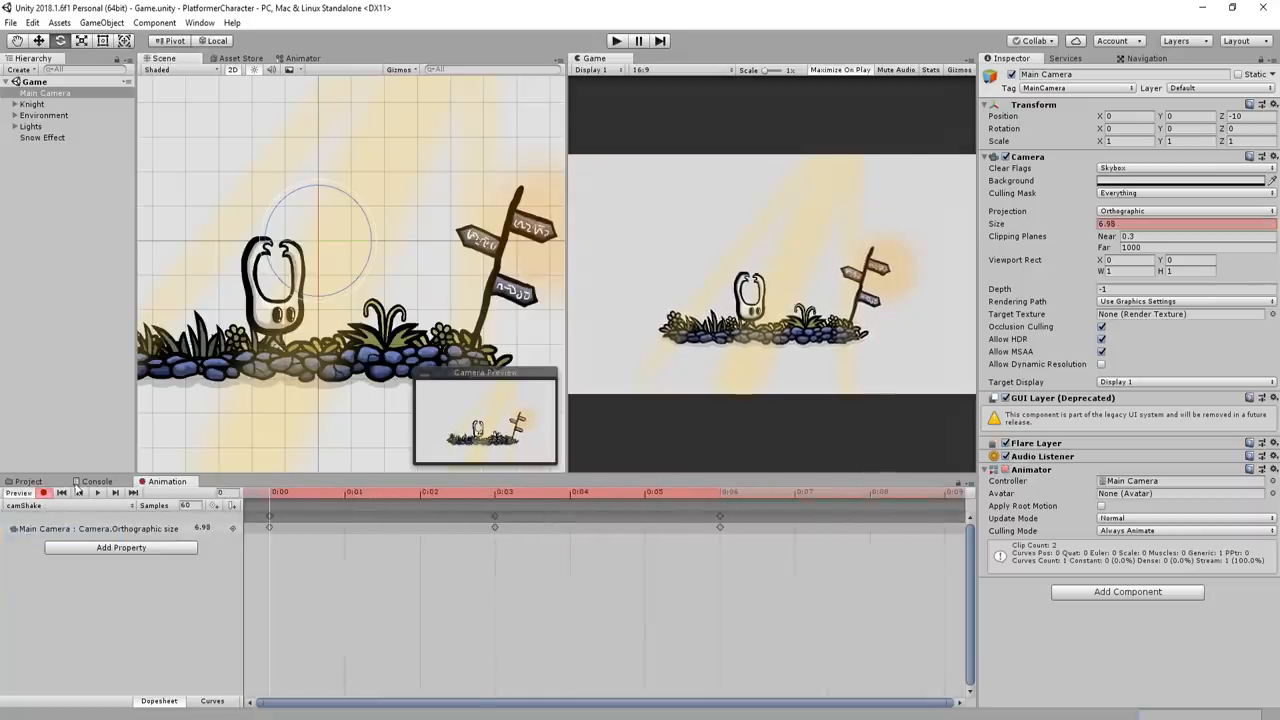
# Step: Pick another frame on the Main Camera shake timeline for an orthographic size keyframe
pyautogui.click(96, 492)
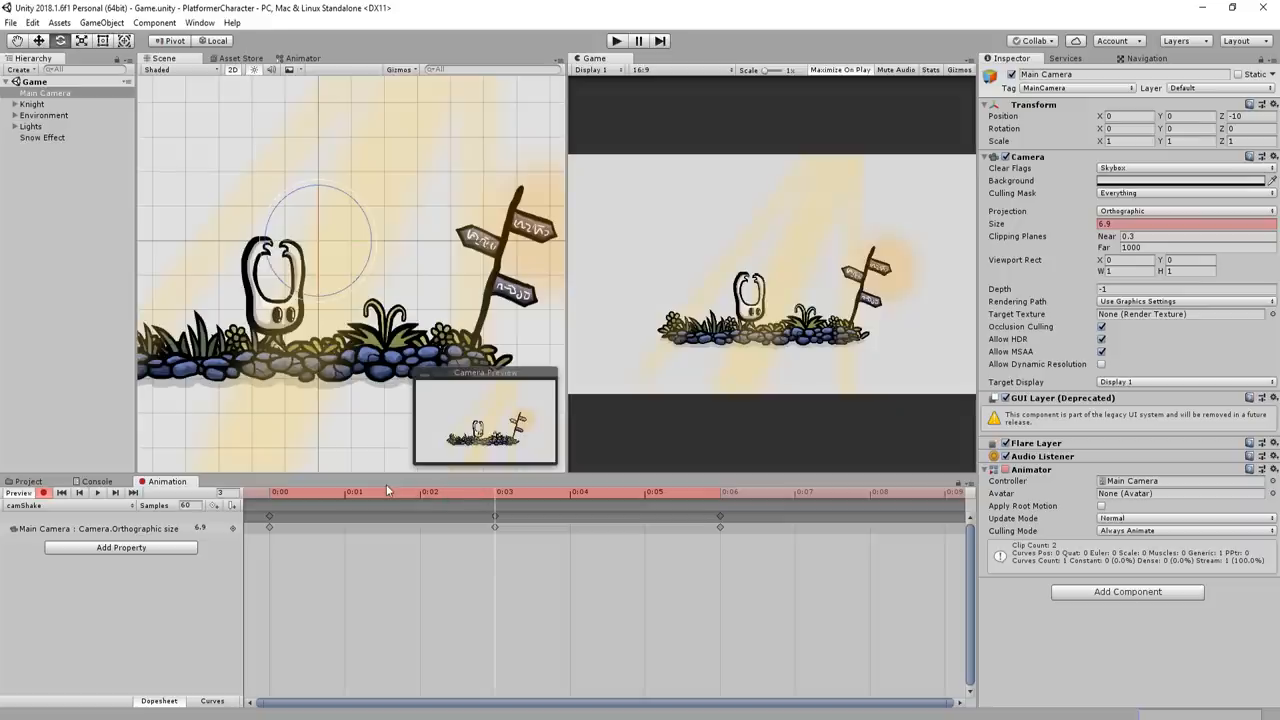
pyautogui.moveTo(384, 488)
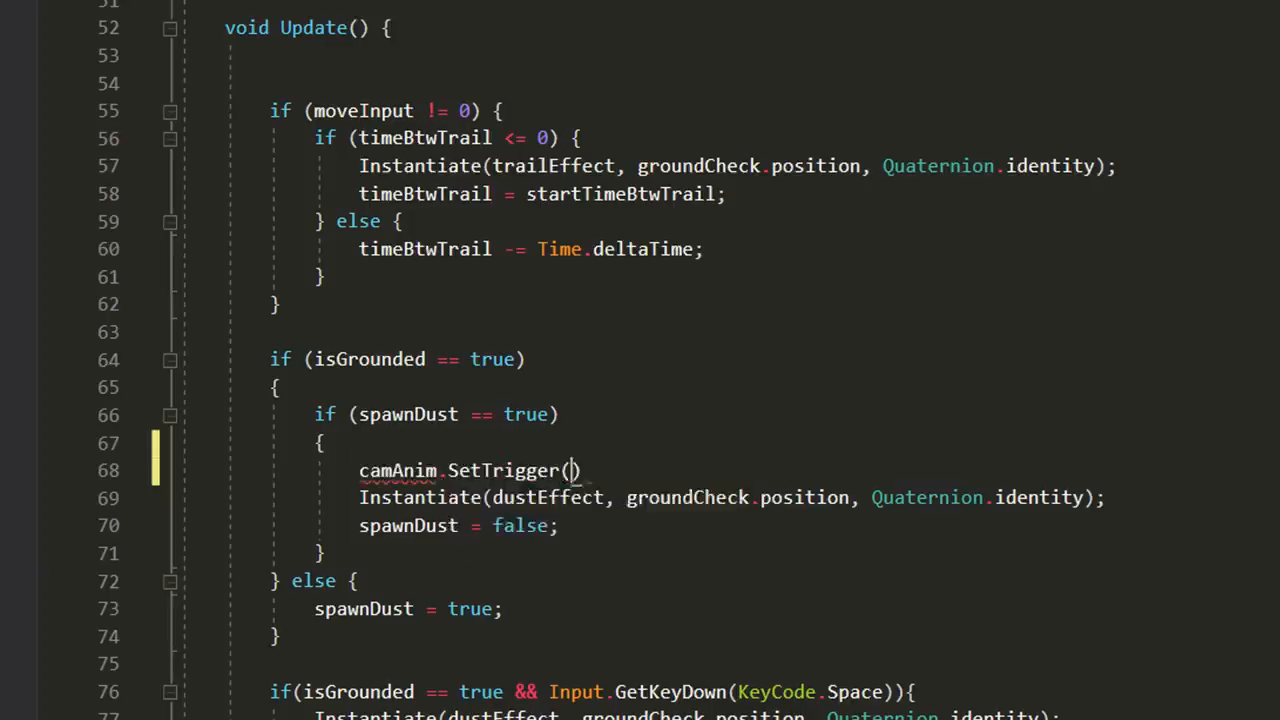
# Step: Add camAnim.SetTrigger("shake") on landing and give the Knight an Audio Source component
pyautogui.write('"shake";')
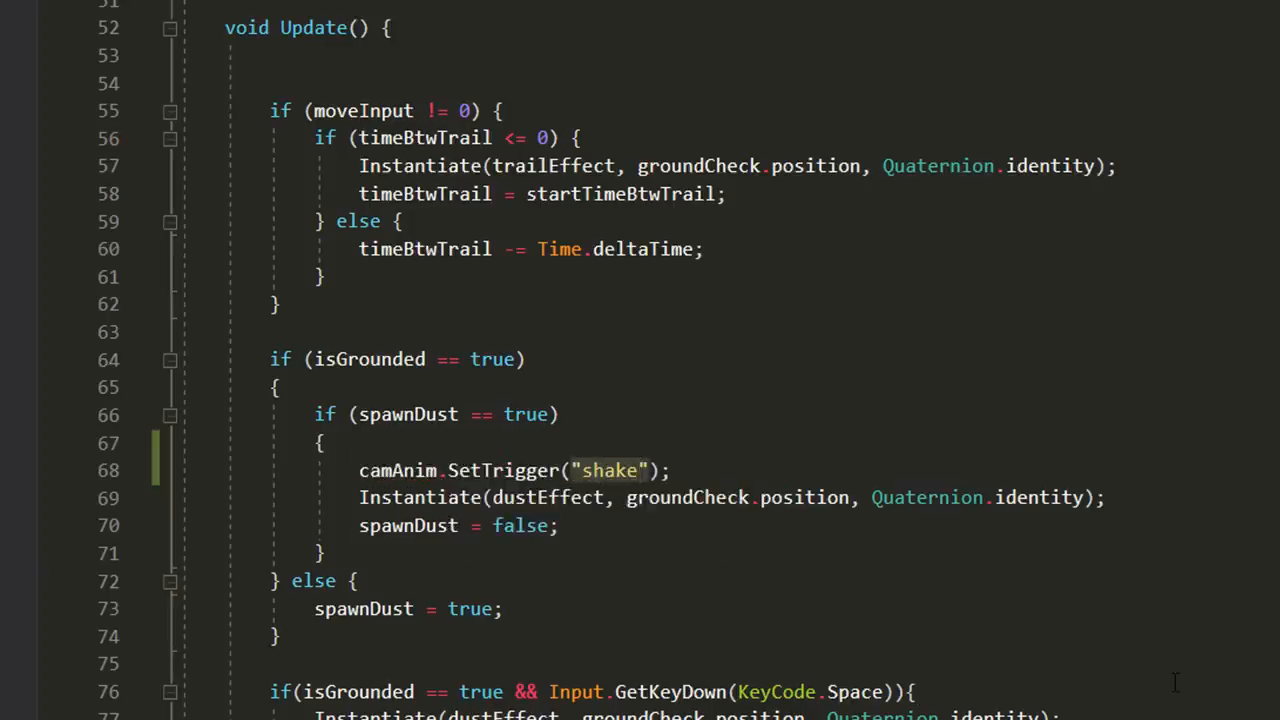
pyautogui.moveTo(1148, 678)
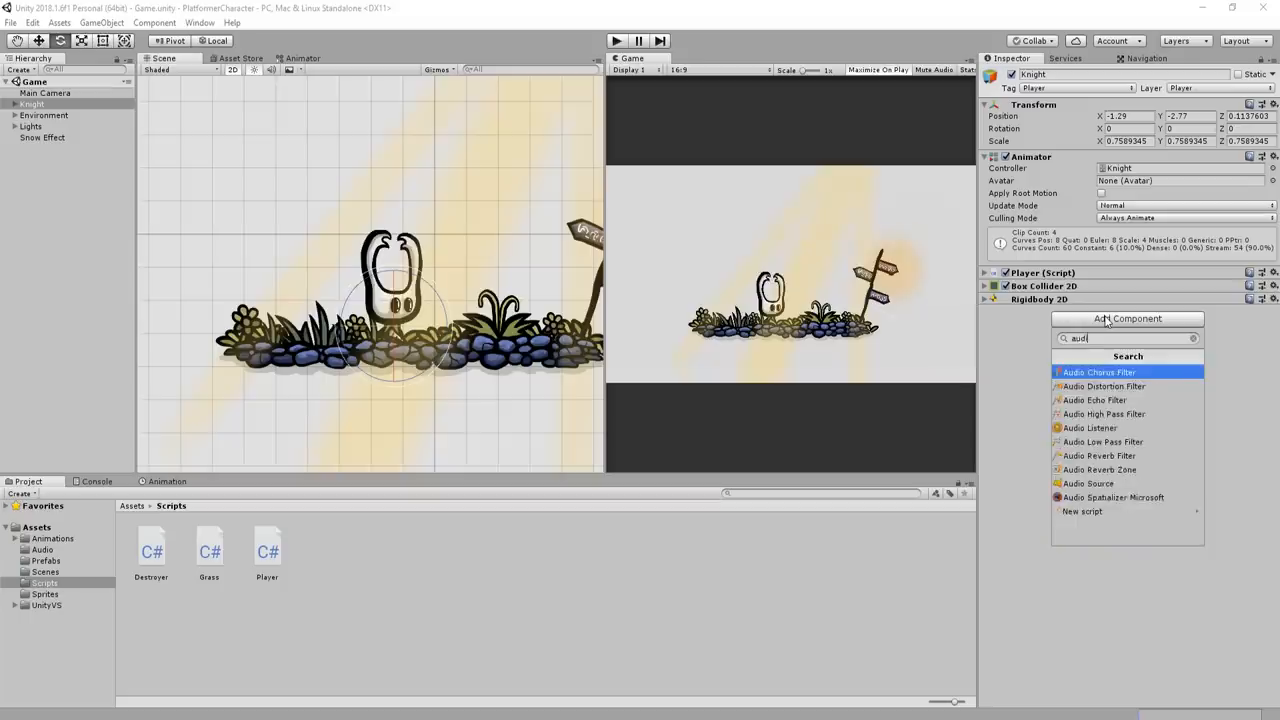
pyautogui.click(1084, 482)
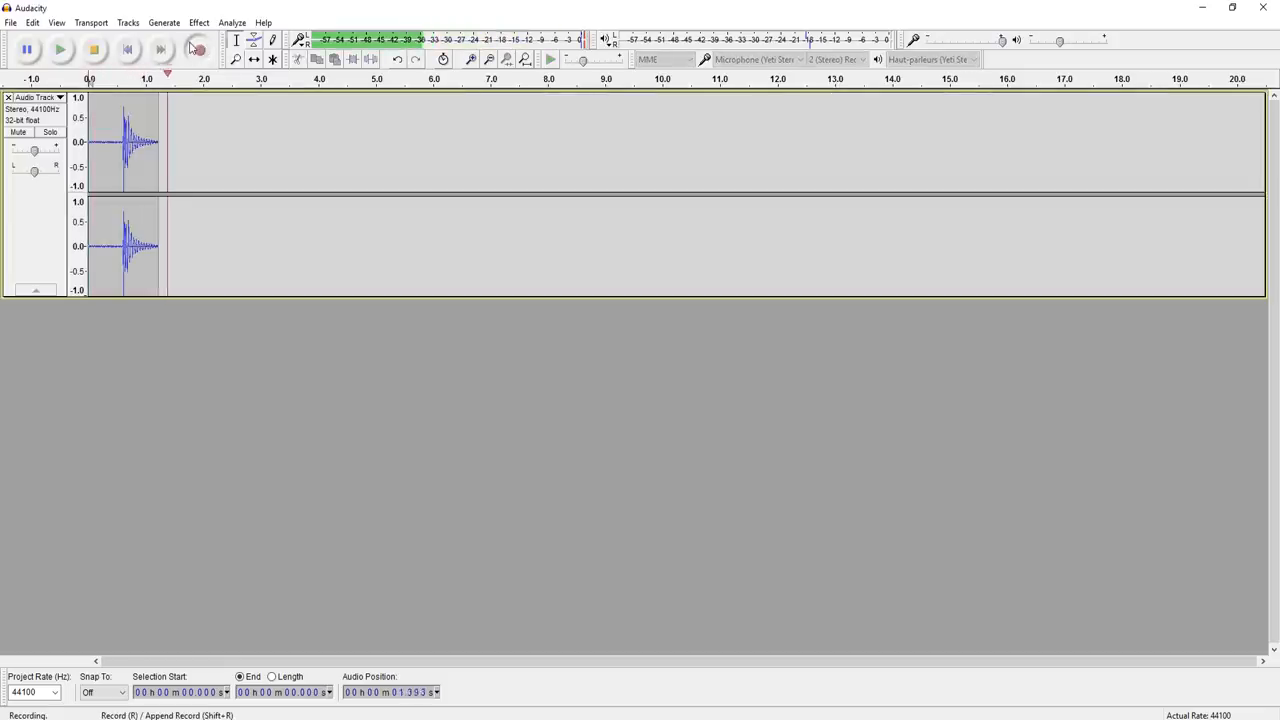
# Step: Stop the Audacity recording of the short landing impact sound
pyautogui.click(96, 50)
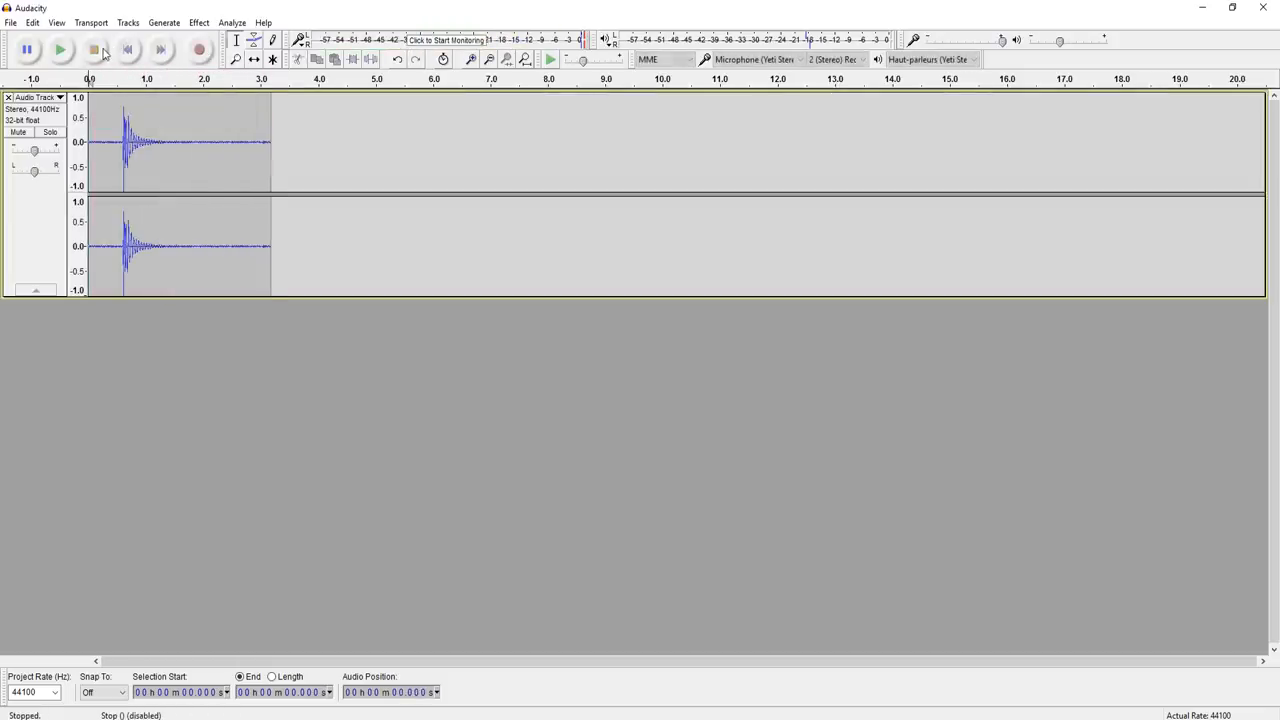
pyautogui.click(64, 52)
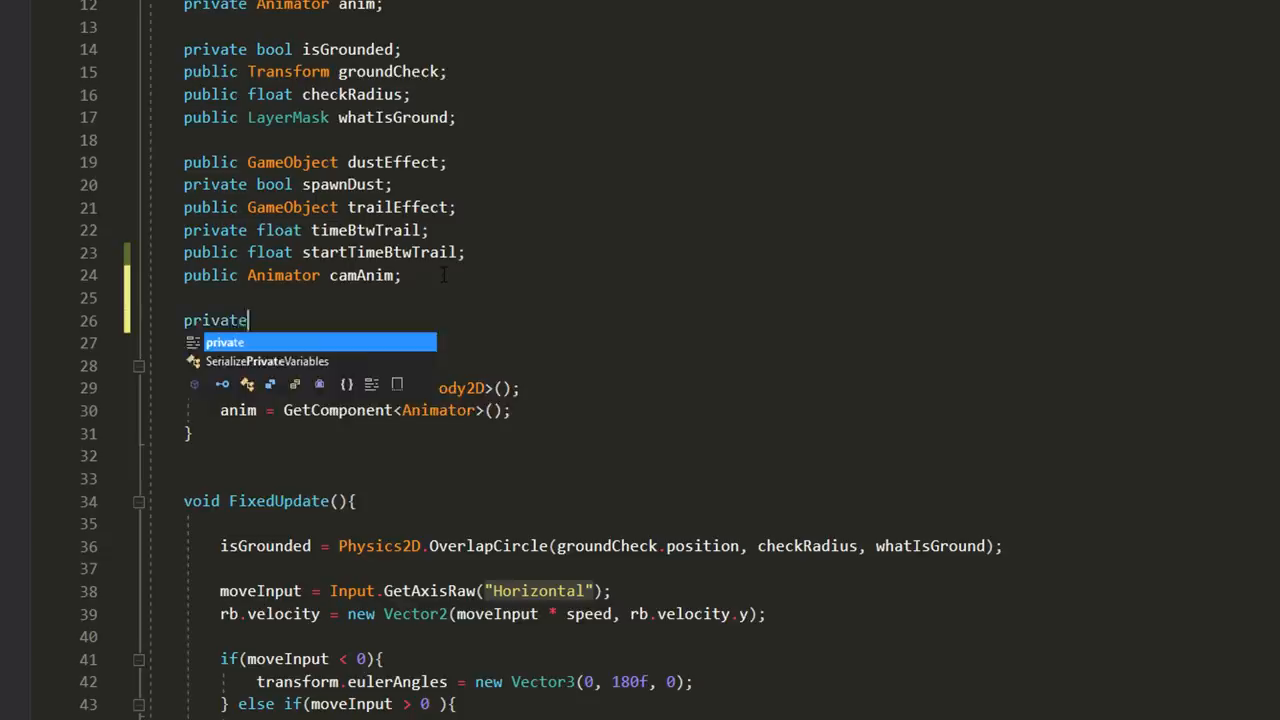
# Step: Declare the AudioSource field and on landing set source.clip = landingSound then source.Play()
pyautogui.write('AudioSource source;')
pyautogui.write('public AudioClip landingSound;')
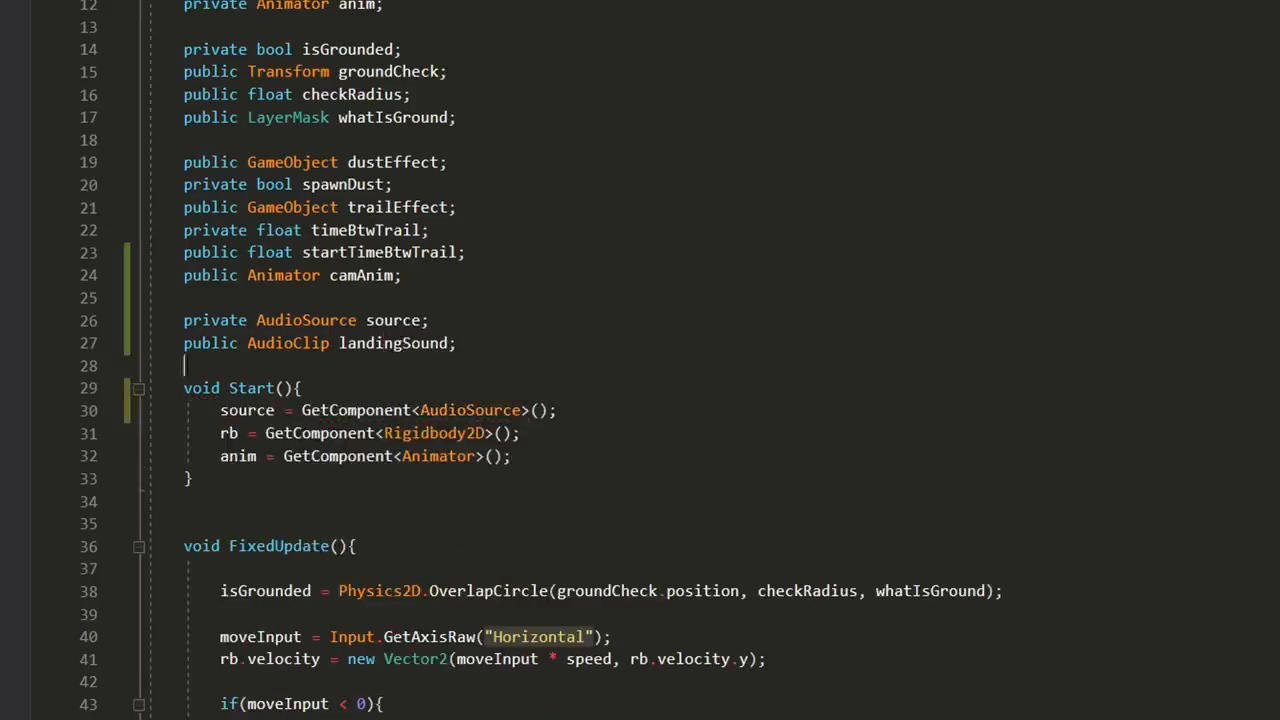
pyautogui.scroll(-3)
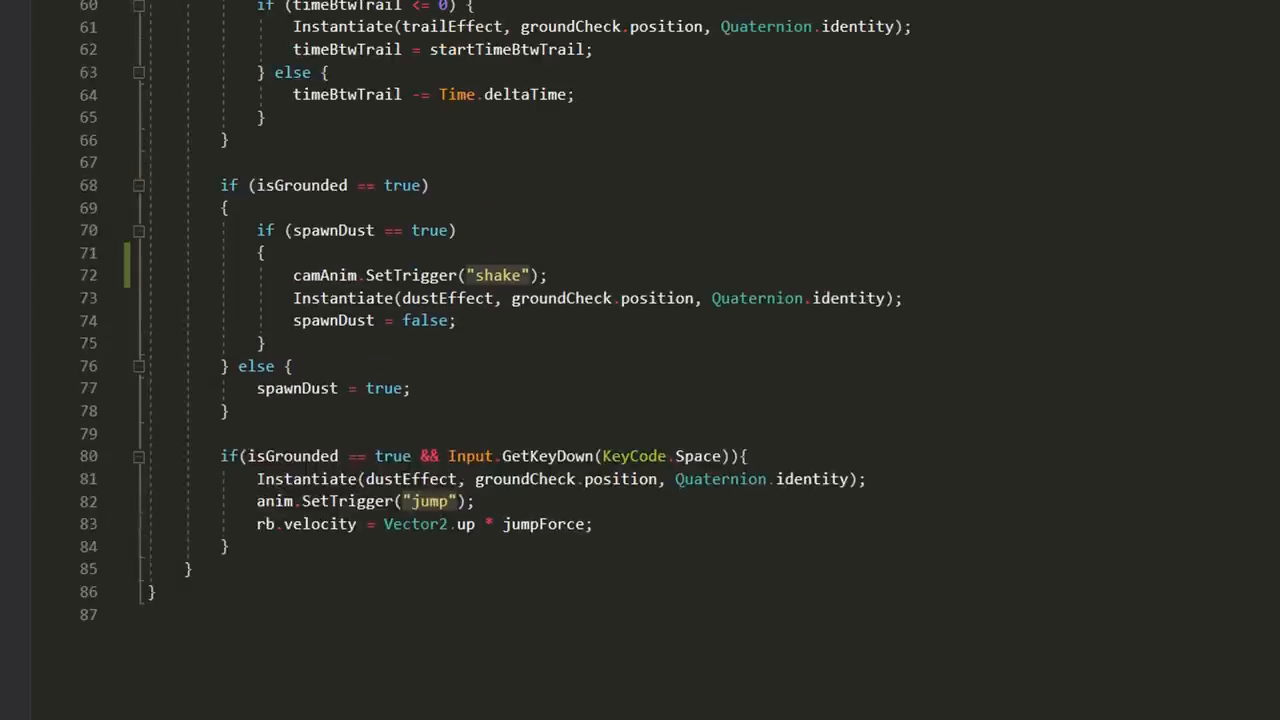
pyautogui.press('Enter')
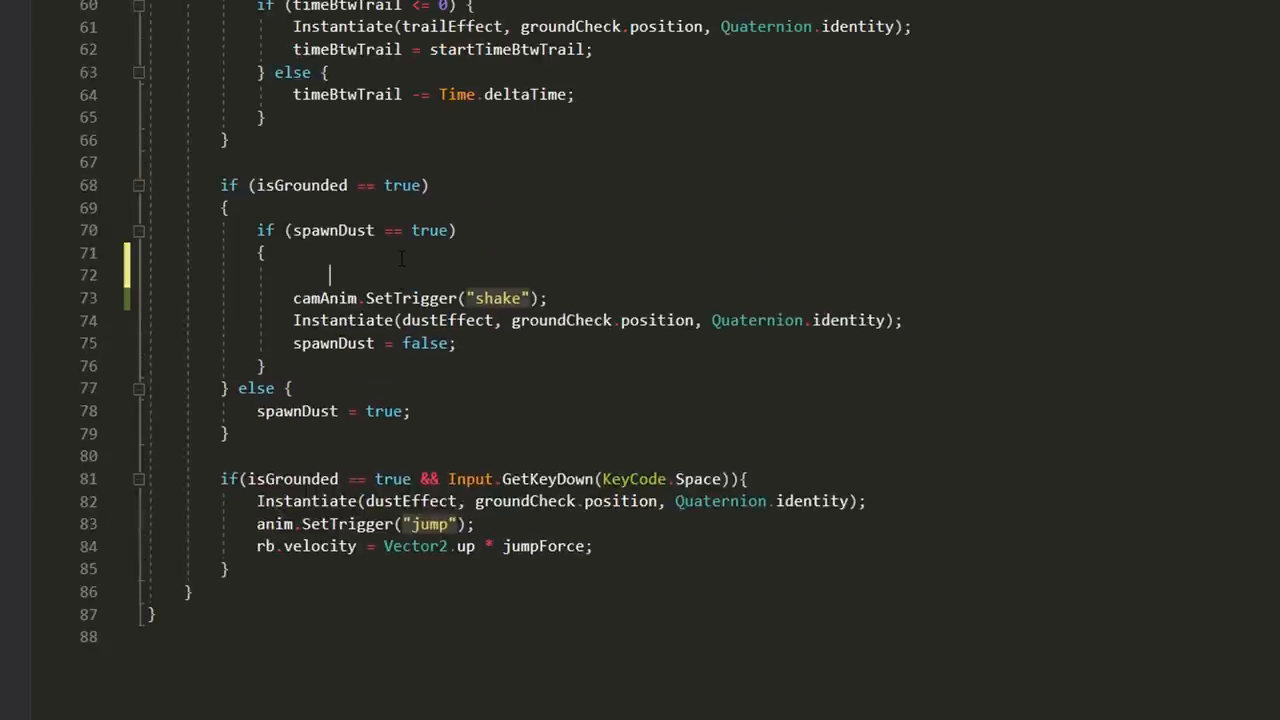
pyautogui.write('source.clip')
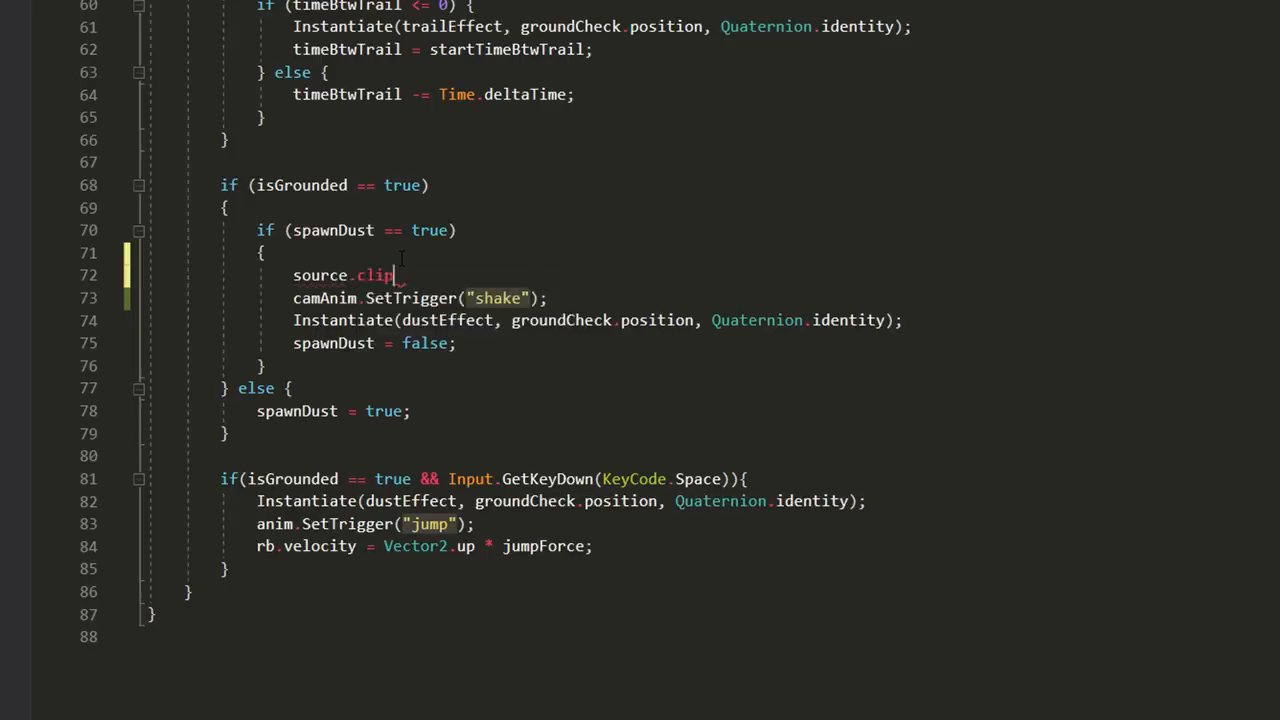
pyautogui.write('= landingSound;')
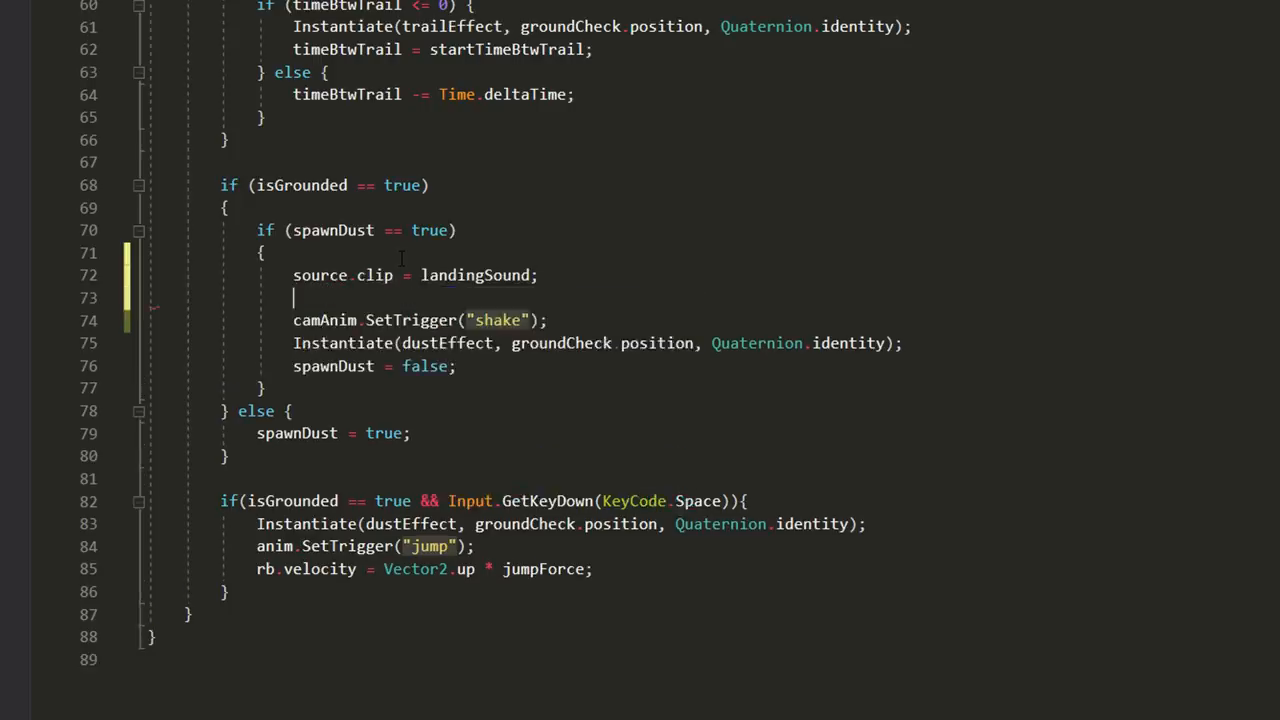
pyautogui.write('source.P')
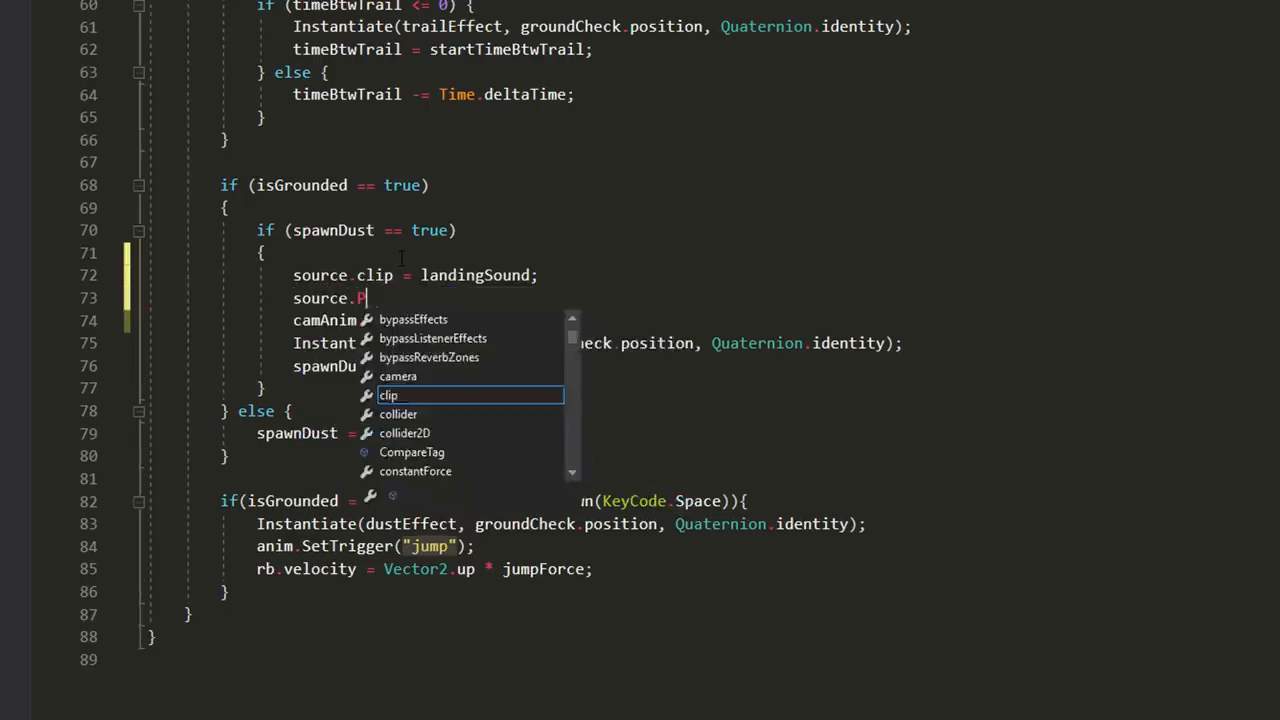